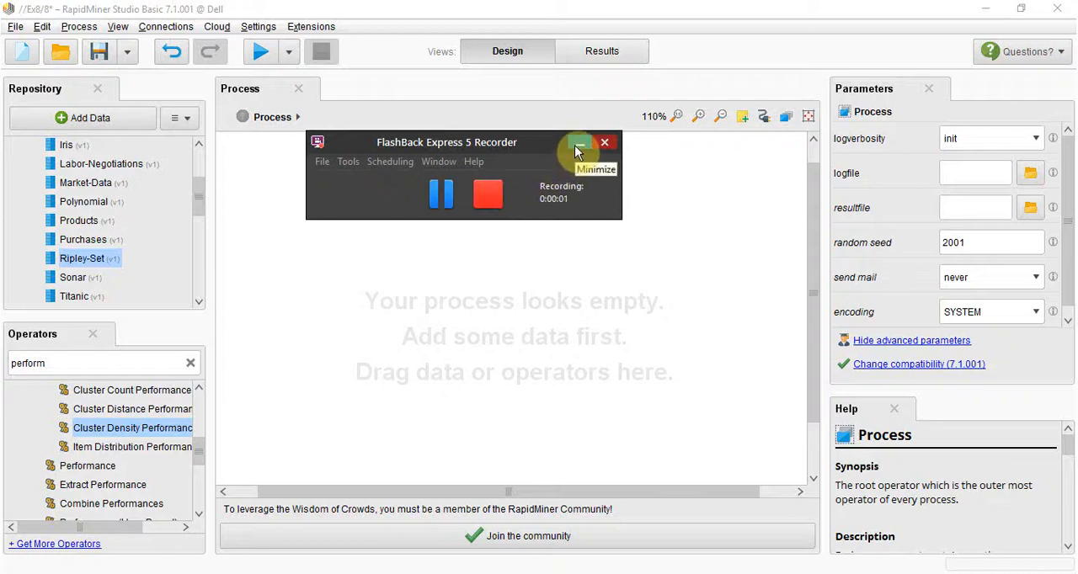
# - Retrieve Ripley-Set into the process, connect it to the result port, and run it
pyautogui.click(581, 143)
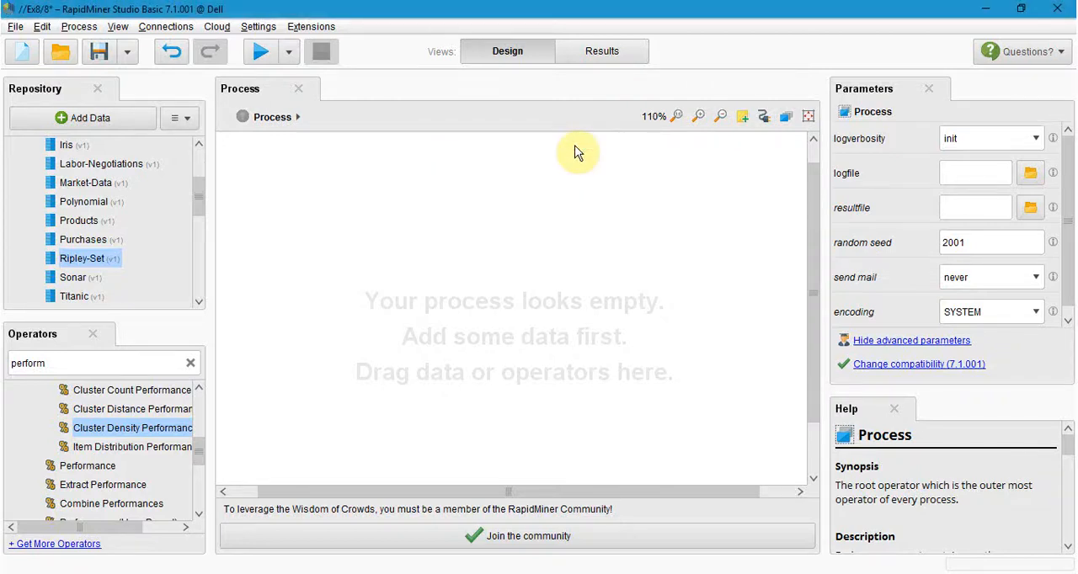
pyautogui.moveTo(133, 254)
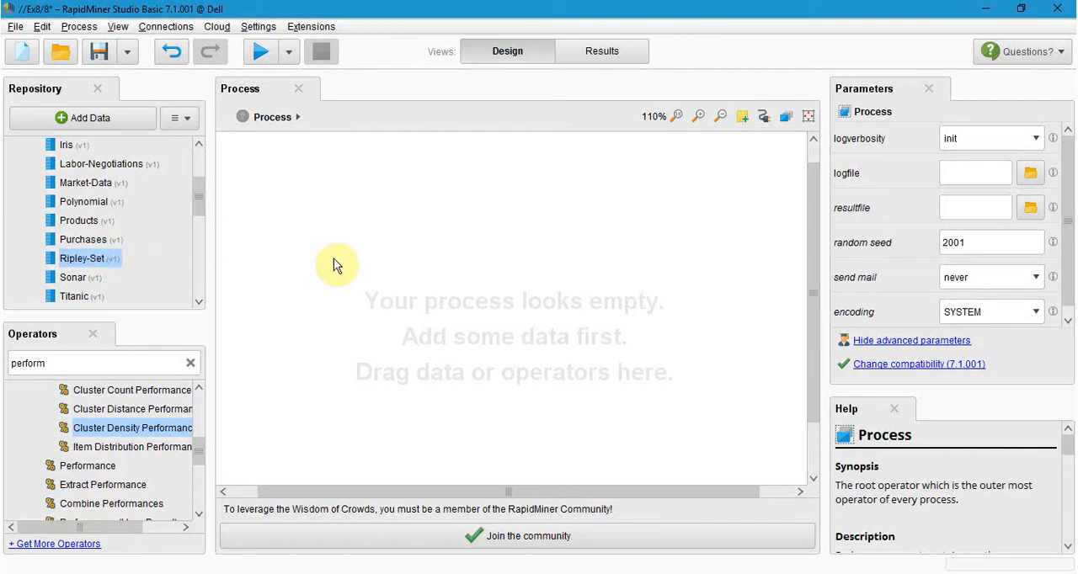
pyautogui.moveTo(209, 264)
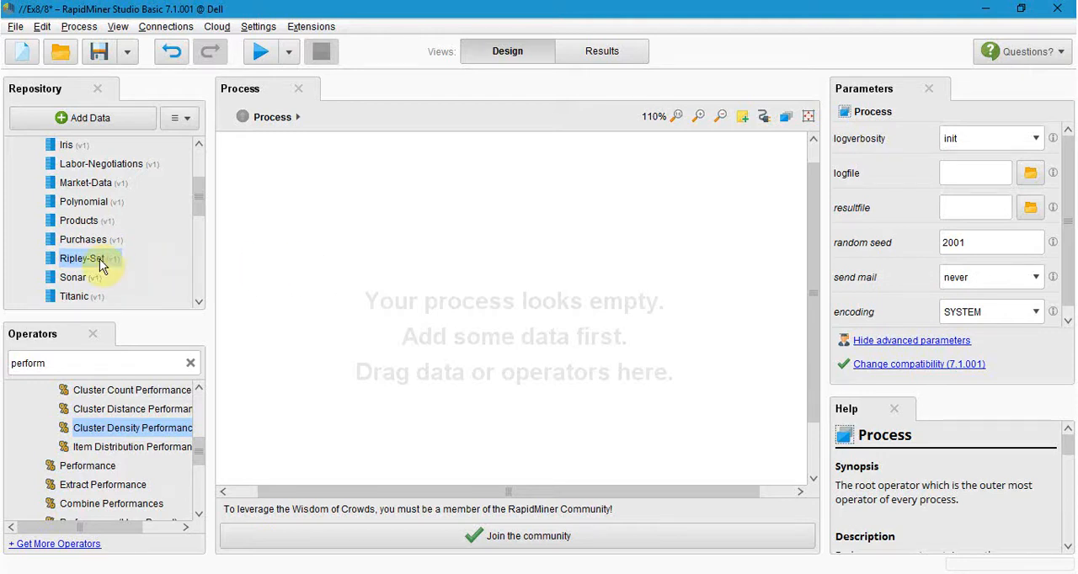
pyautogui.moveTo(82, 258); pyautogui.dragTo(260, 219)
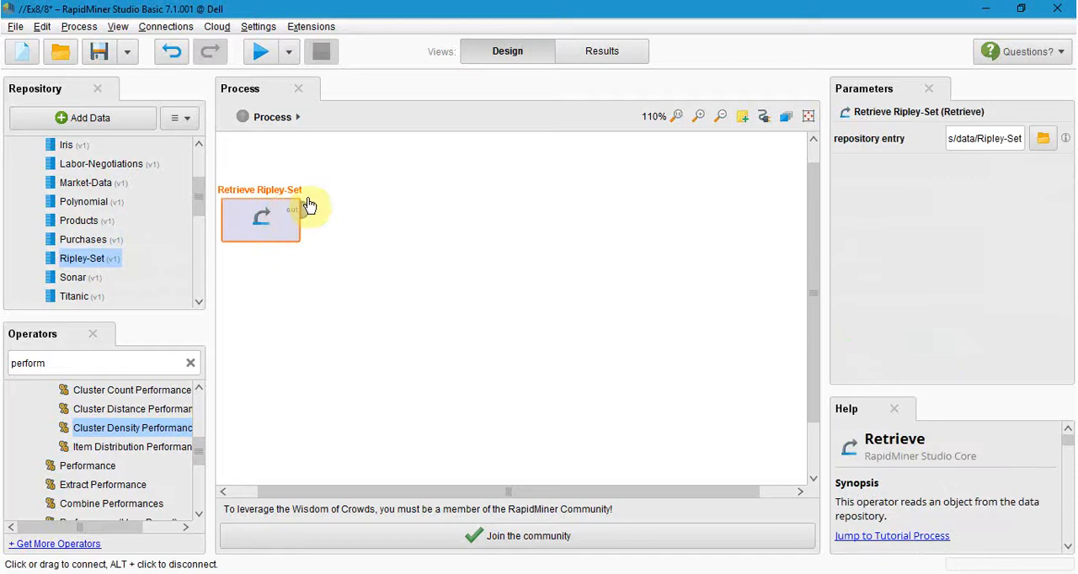
pyautogui.moveTo(265, 210); pyautogui.dragTo(804, 181)
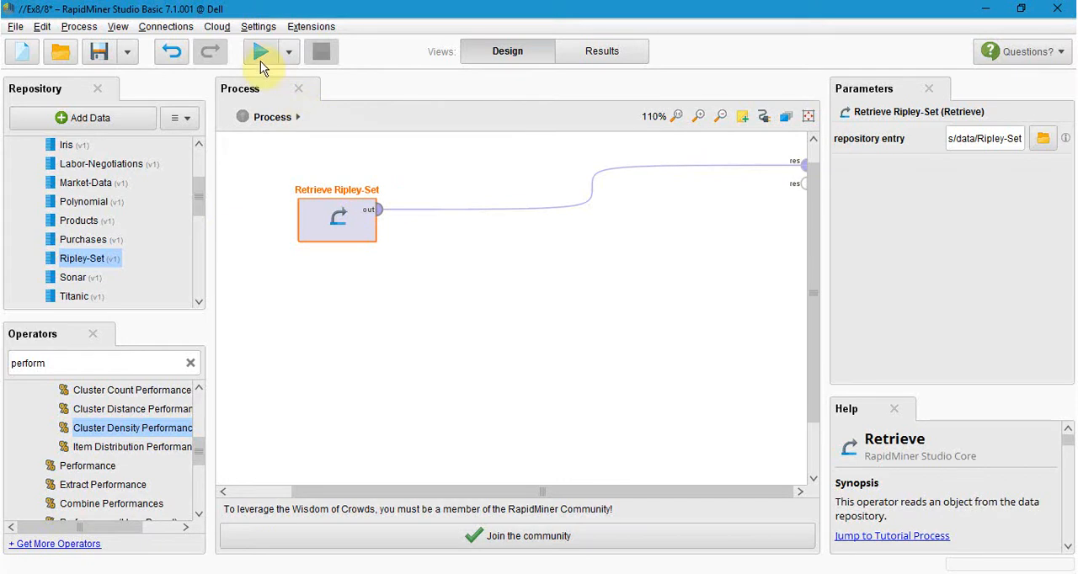
pyautogui.click(260, 51)
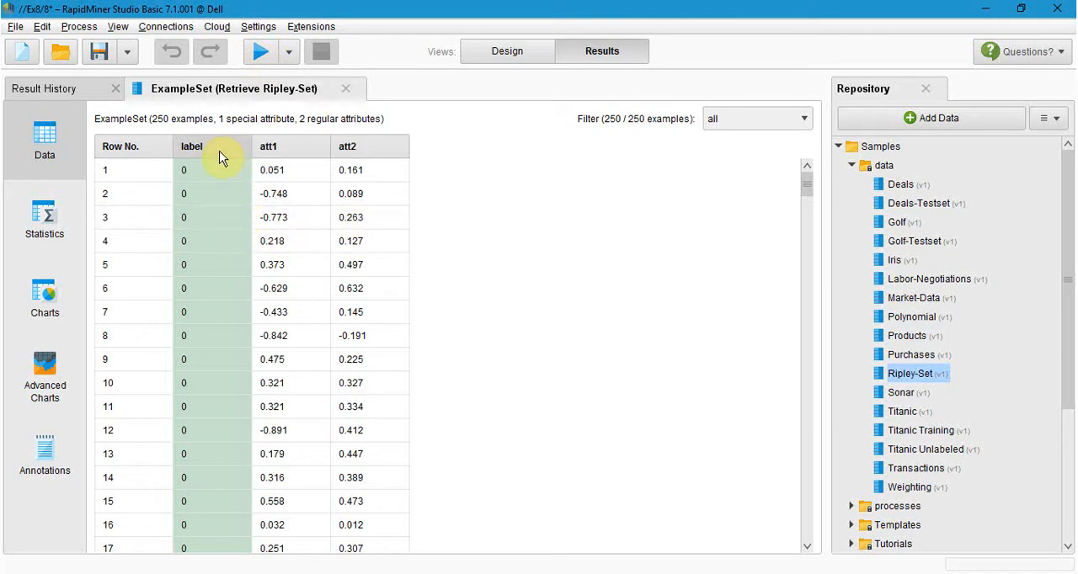
pyautogui.moveTo(234, 407)
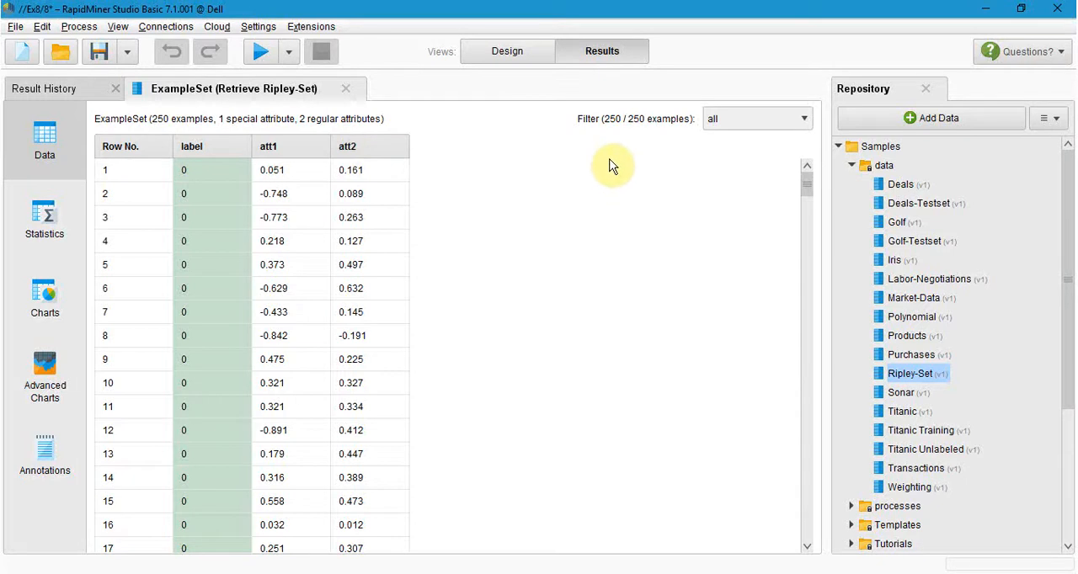
pyautogui.moveTo(390, 170)
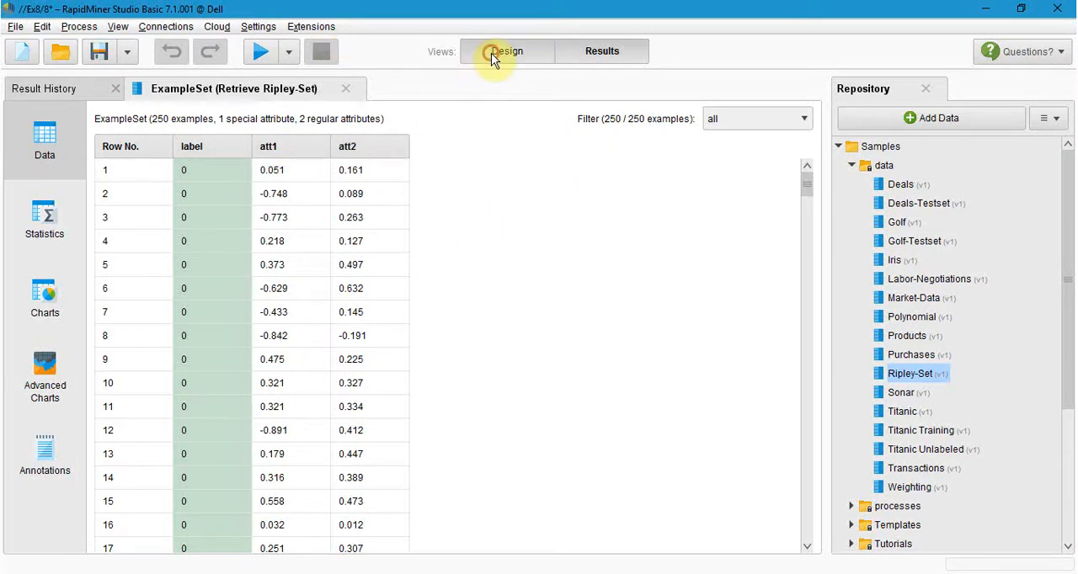
# - Add a second Ripley-Set retrieval feeding k-Means Clustering, wiring both clu outputs to res
pyautogui.click(506, 50)
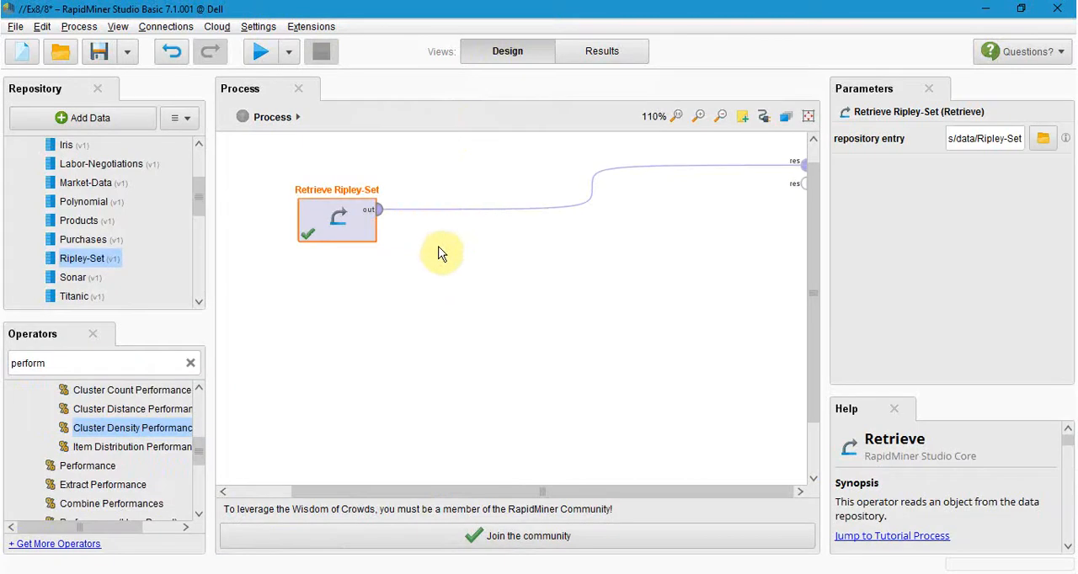
pyautogui.moveTo(295, 163)
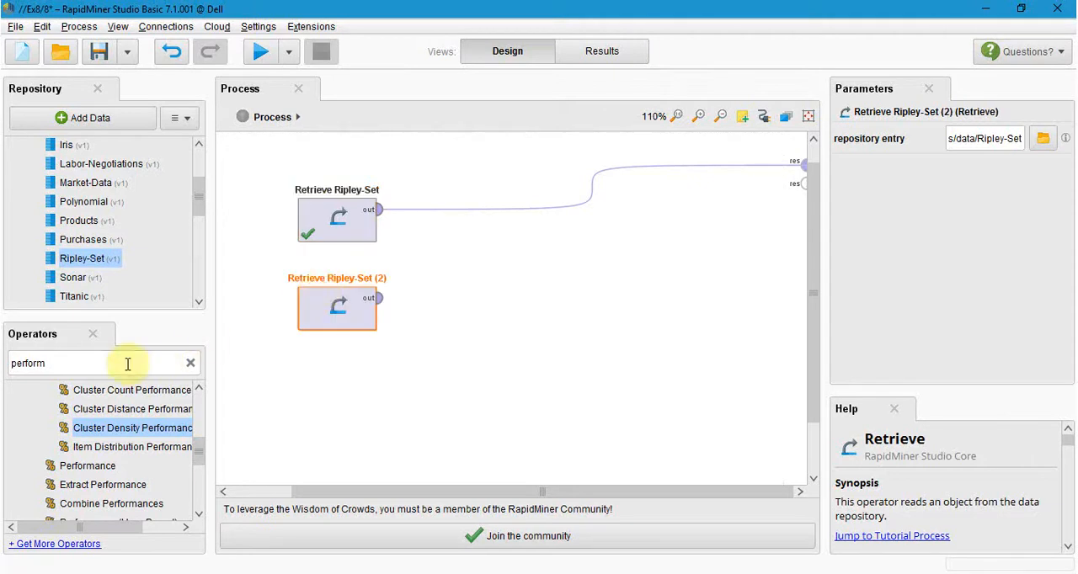
pyautogui.write('d')
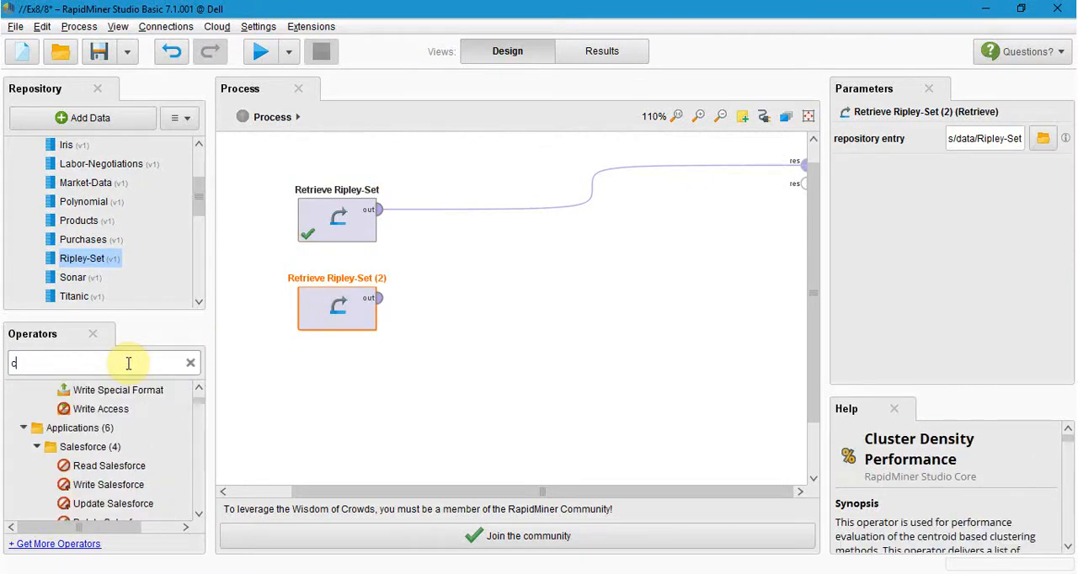
pyautogui.write('luster')
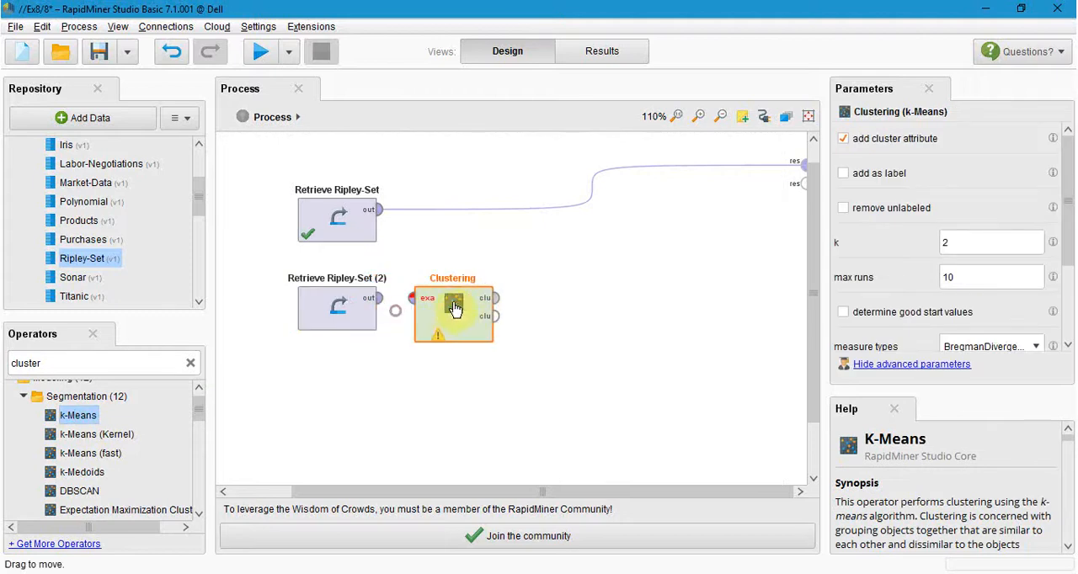
pyautogui.click(337, 309)
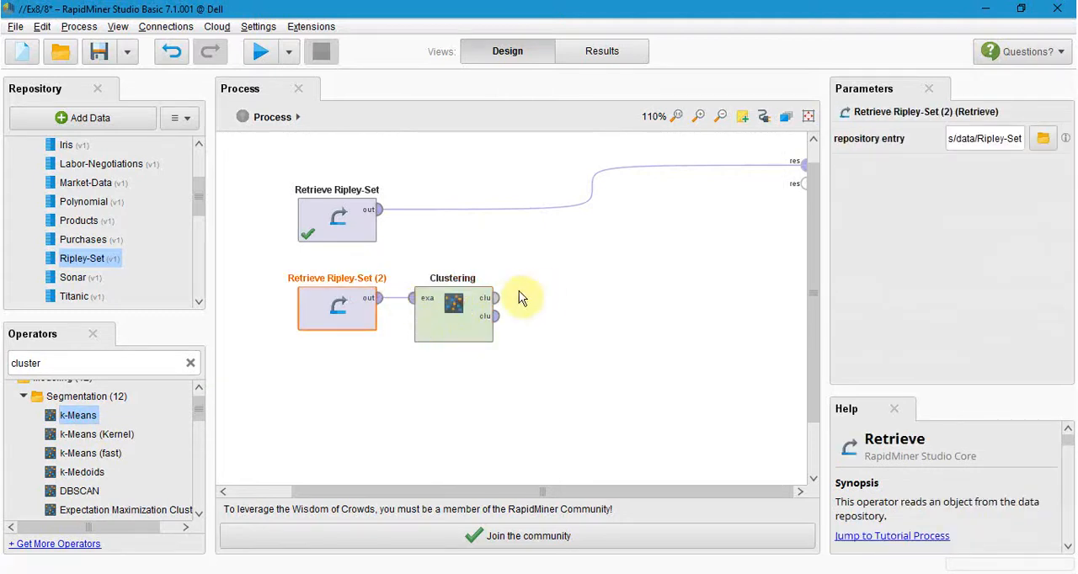
pyautogui.click(453, 303)
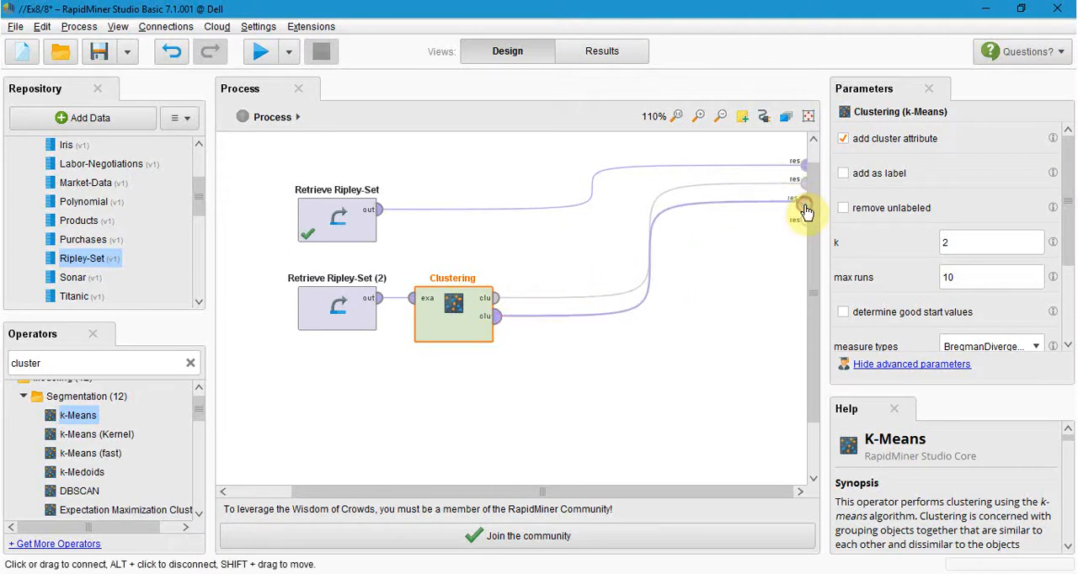
pyautogui.moveTo(805, 201)
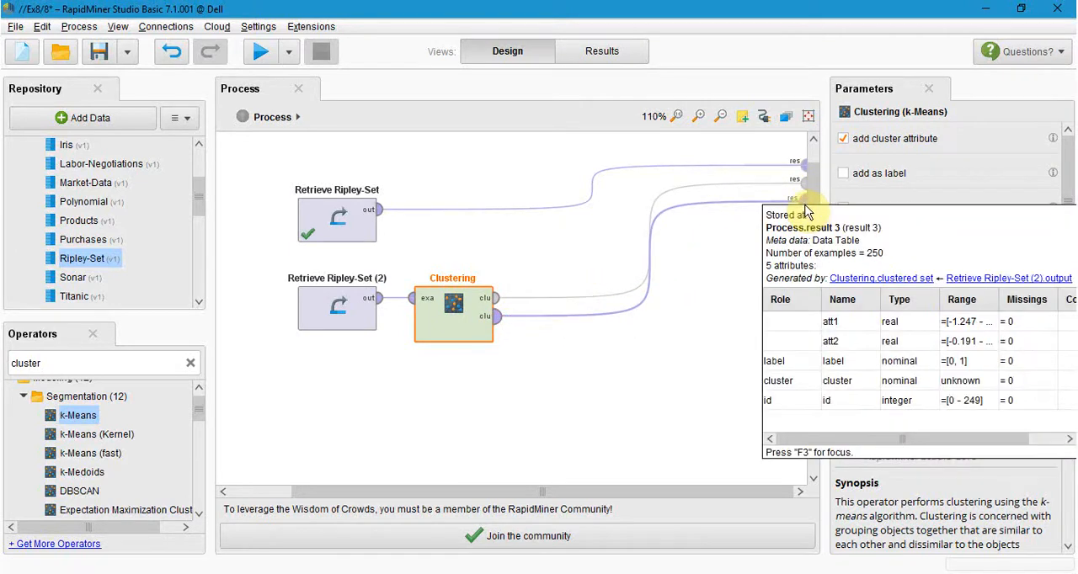
pyautogui.click(452, 309)
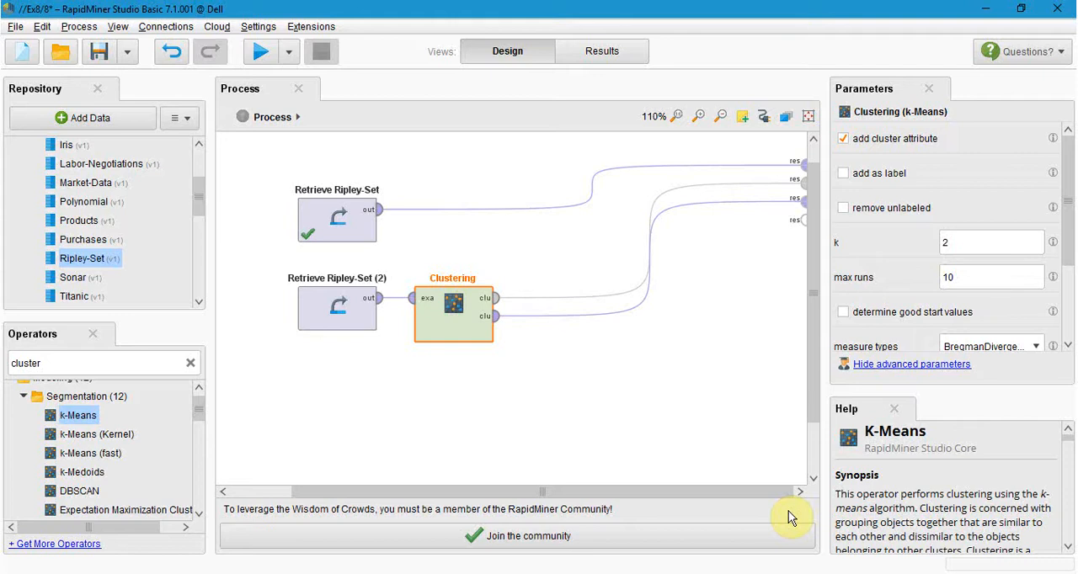
pyautogui.moveTo(727, 508)
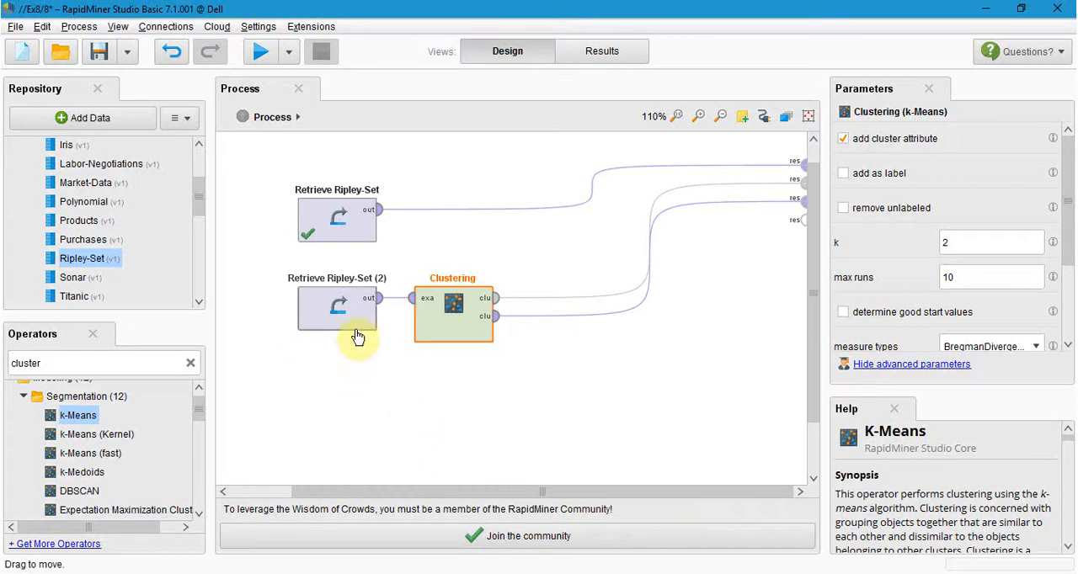
pyautogui.moveTo(452, 361)
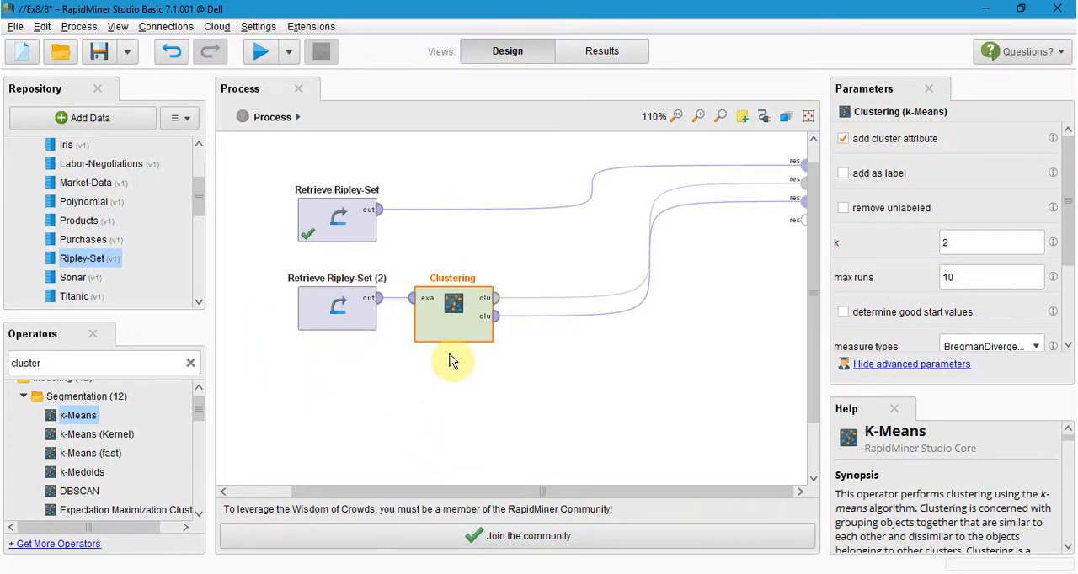
pyautogui.moveTo(587, 371)
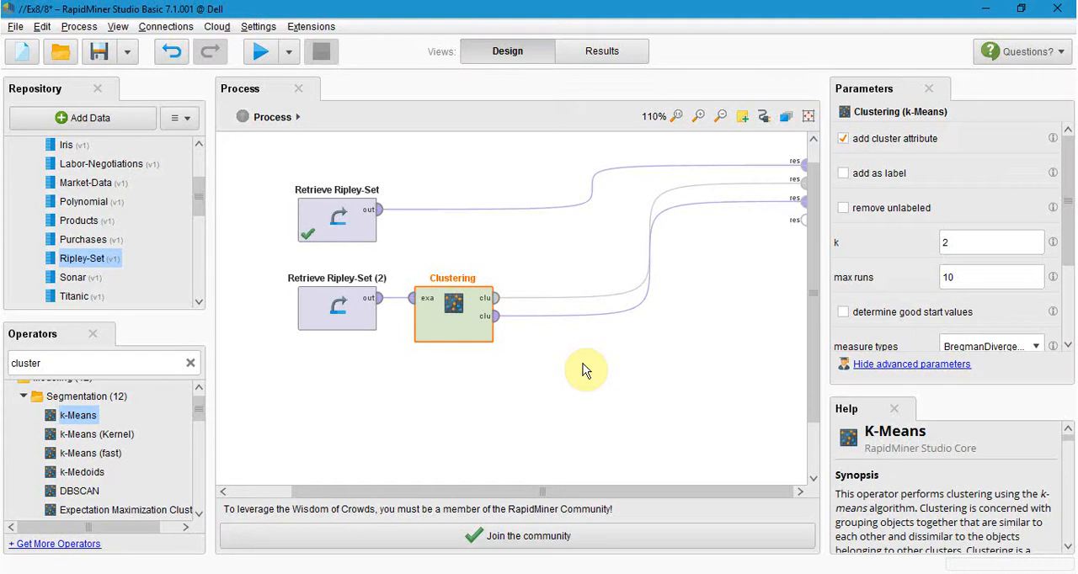
# - Run the clustering process and view the Cluster Model: 131 and 119 items
pyautogui.click(261, 51)
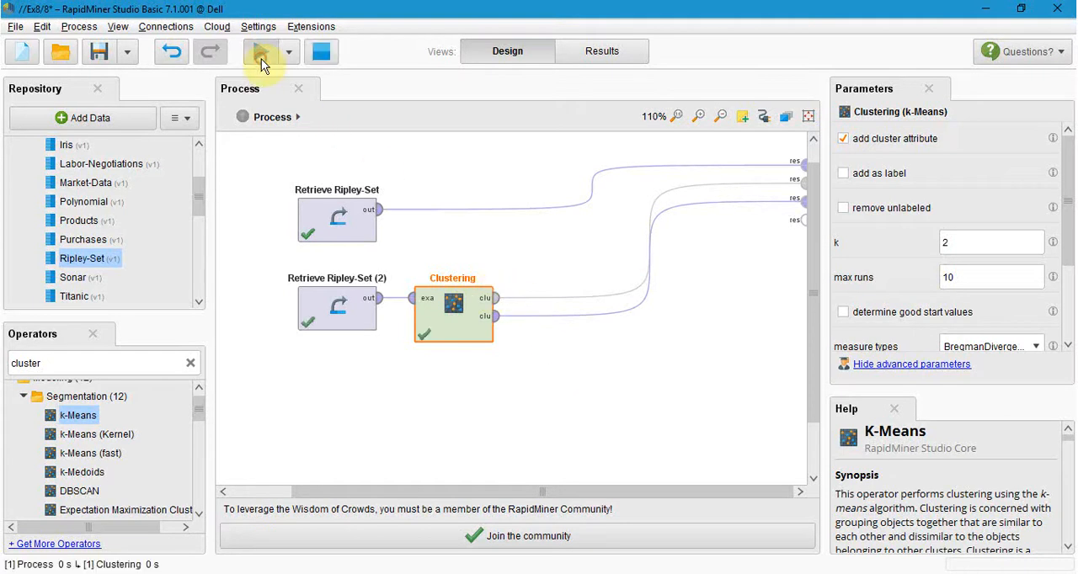
pyautogui.click(261, 52)
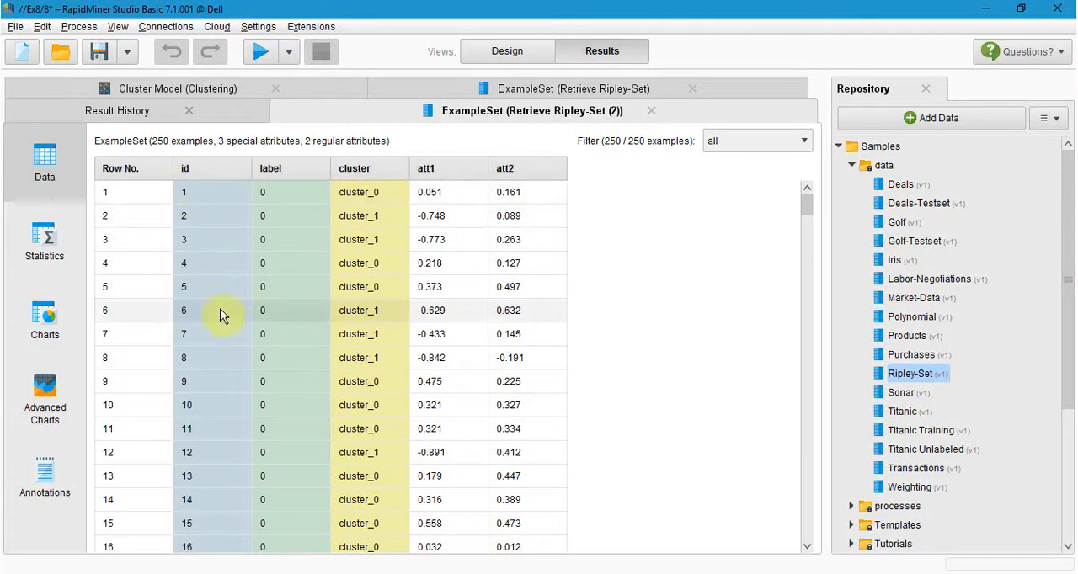
pyautogui.moveTo(218, 391)
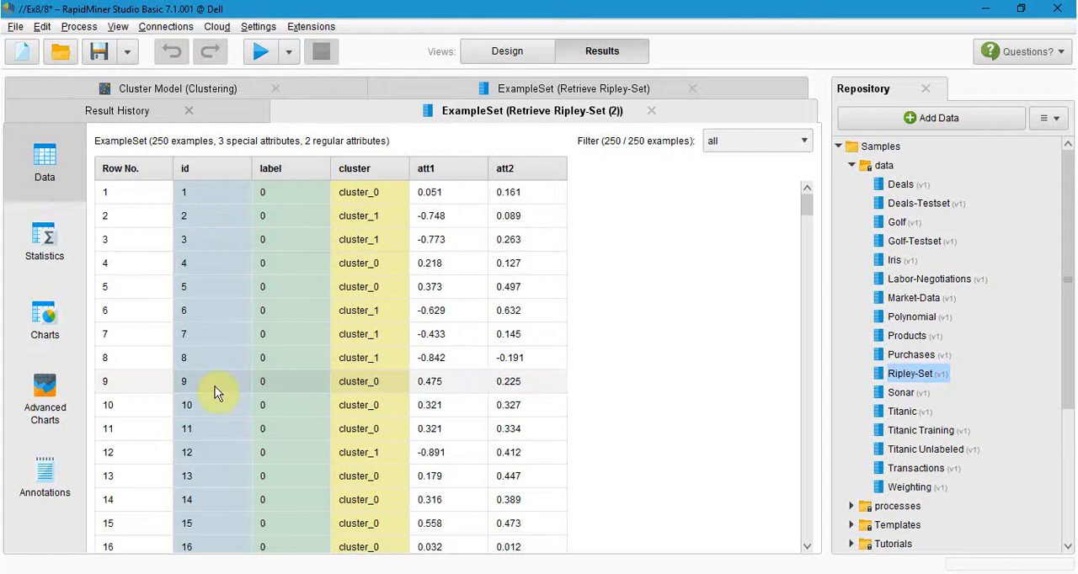
pyautogui.moveTo(219, 277)
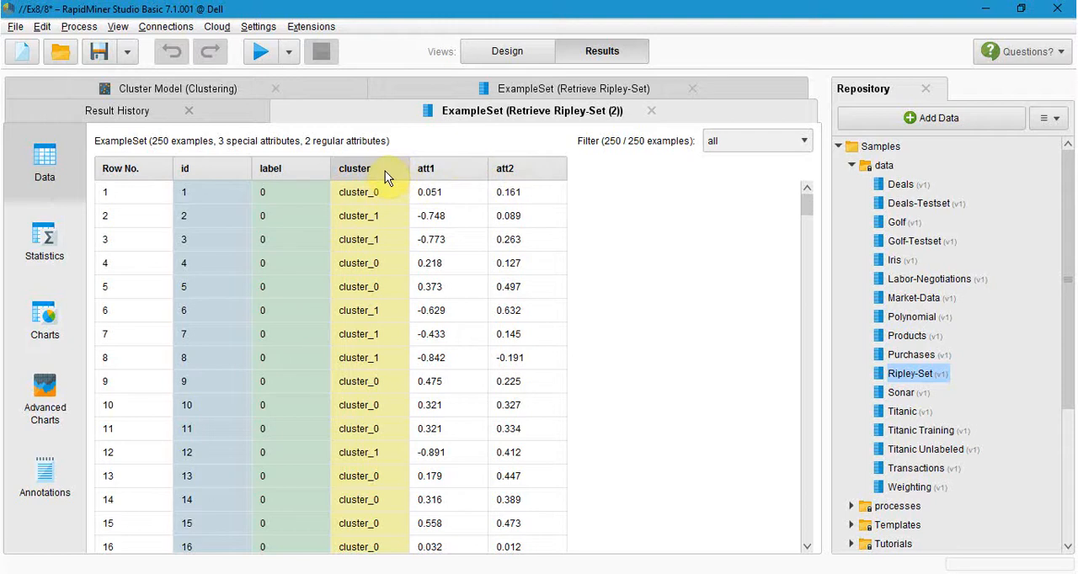
pyautogui.moveTo(384, 206)
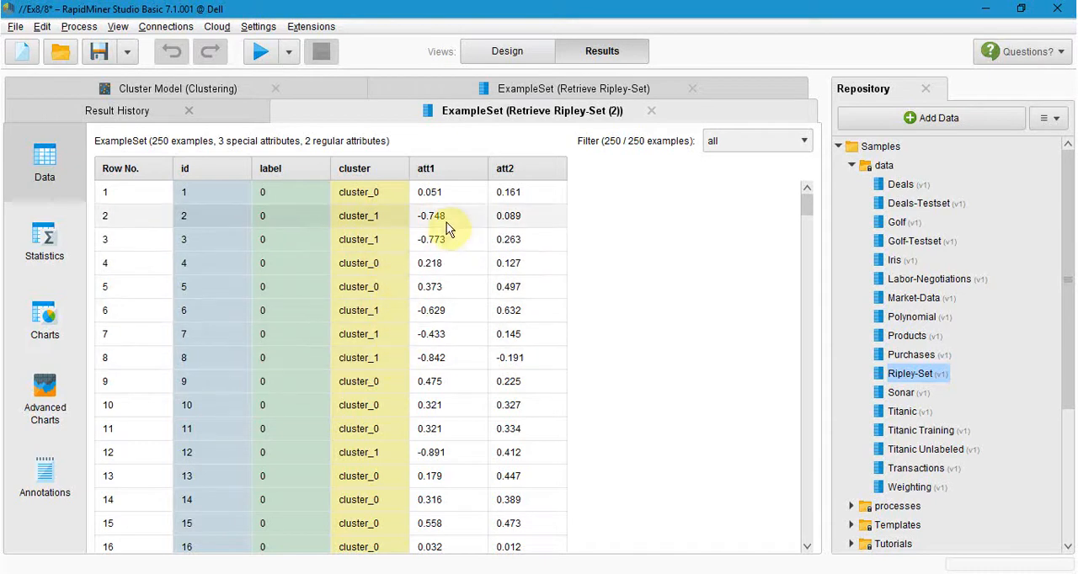
pyautogui.click(179, 110)
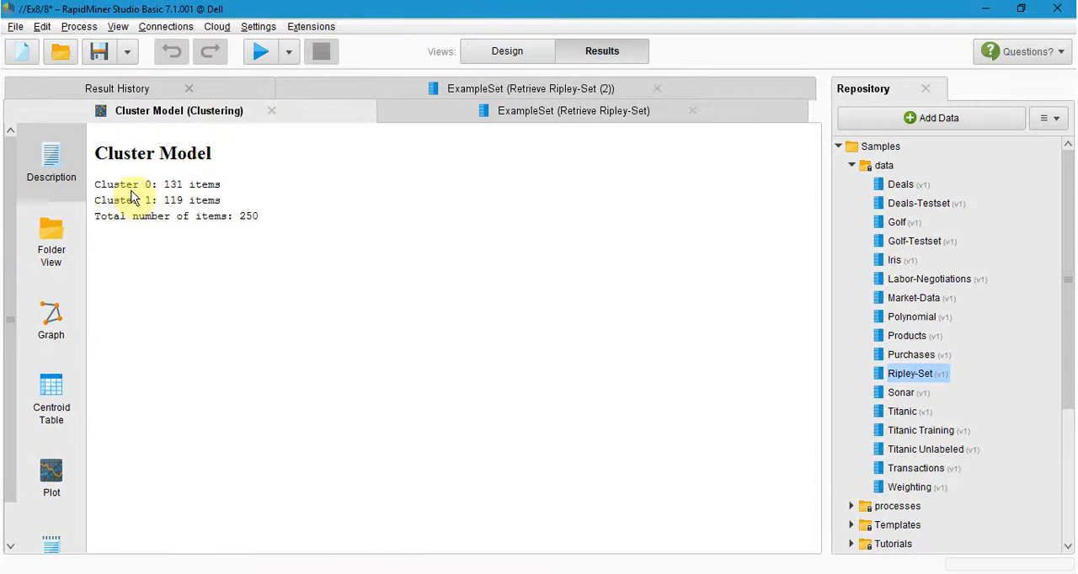
# - Compare the Ripley-Set and Cluster Model tabs, view the tree graph, then return to the data
pyautogui.click(574, 110)
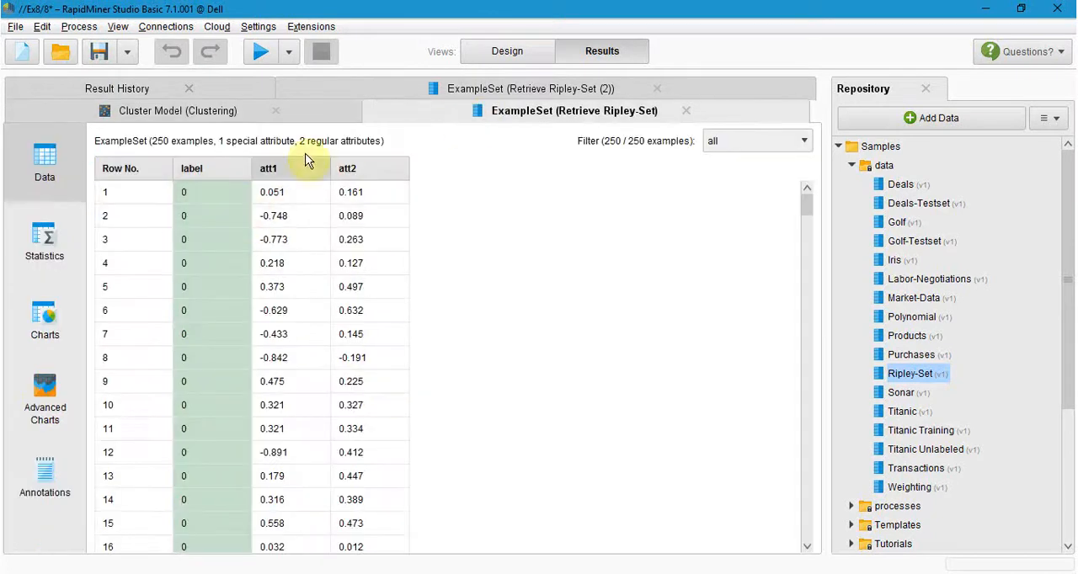
pyautogui.click(178, 111)
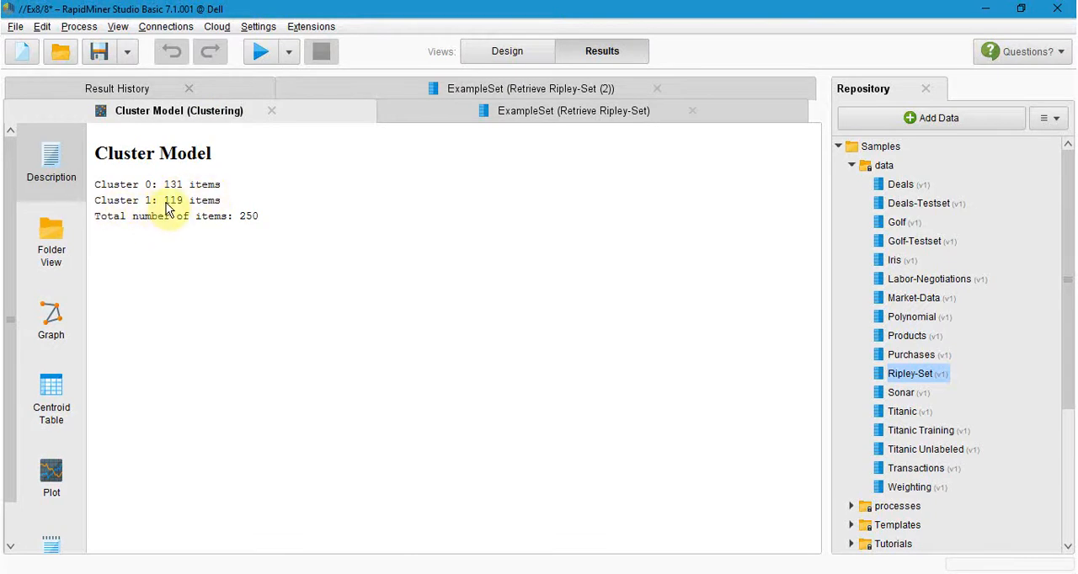
pyautogui.moveTo(114, 261)
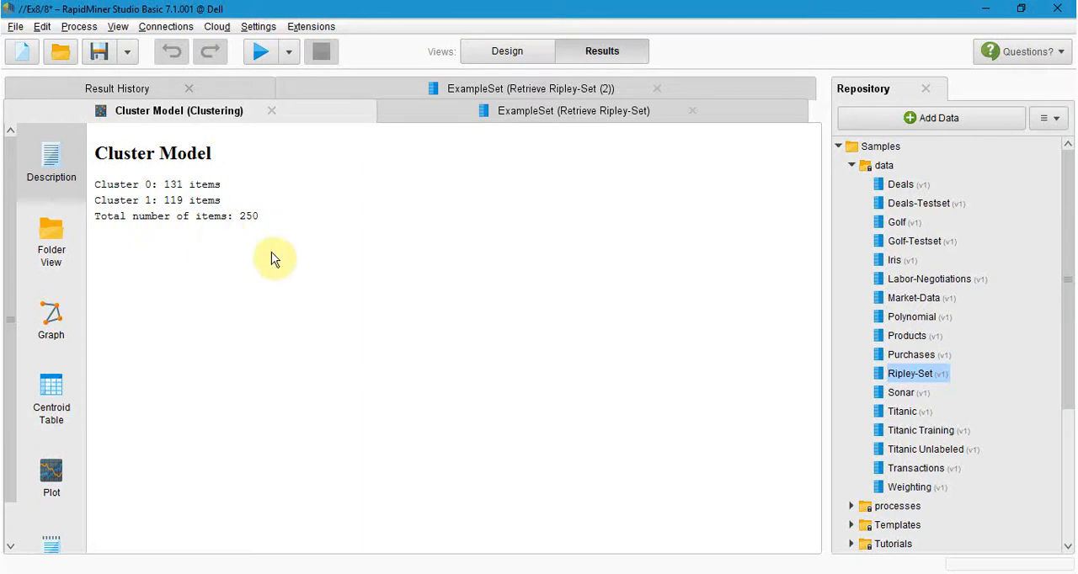
pyautogui.click(51, 320)
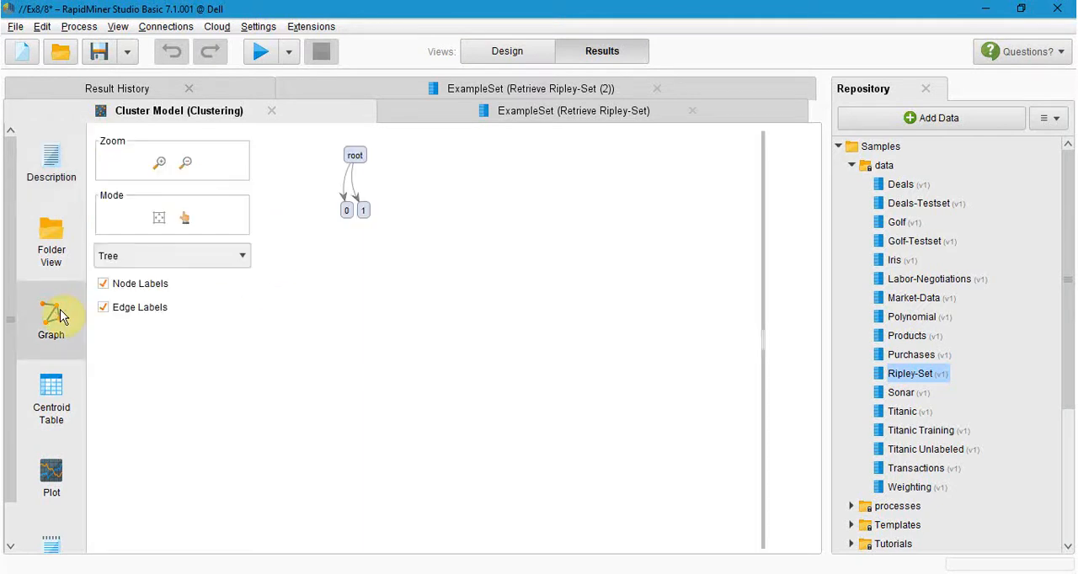
pyautogui.click(573, 110)
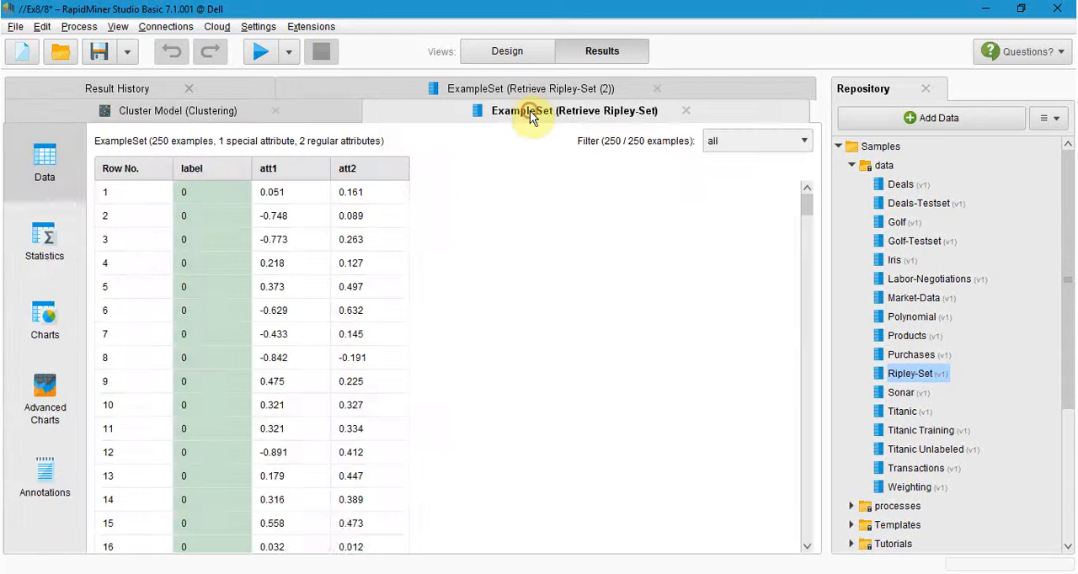
# - Chart the original Ripley-Set as an att1 vs att2 scatter coloured by label
pyautogui.click(44, 324)
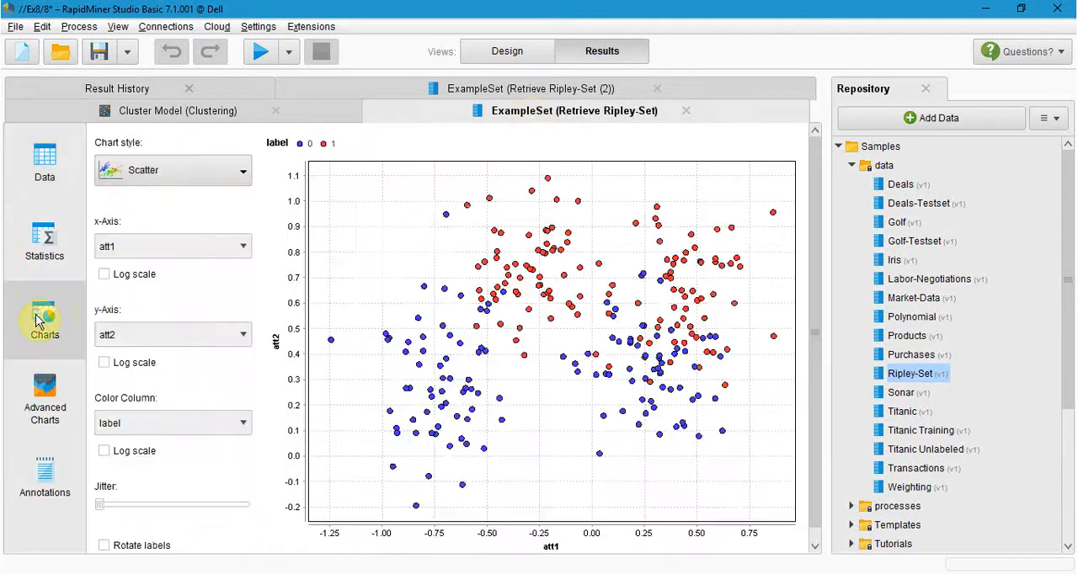
pyautogui.moveTo(598, 256)
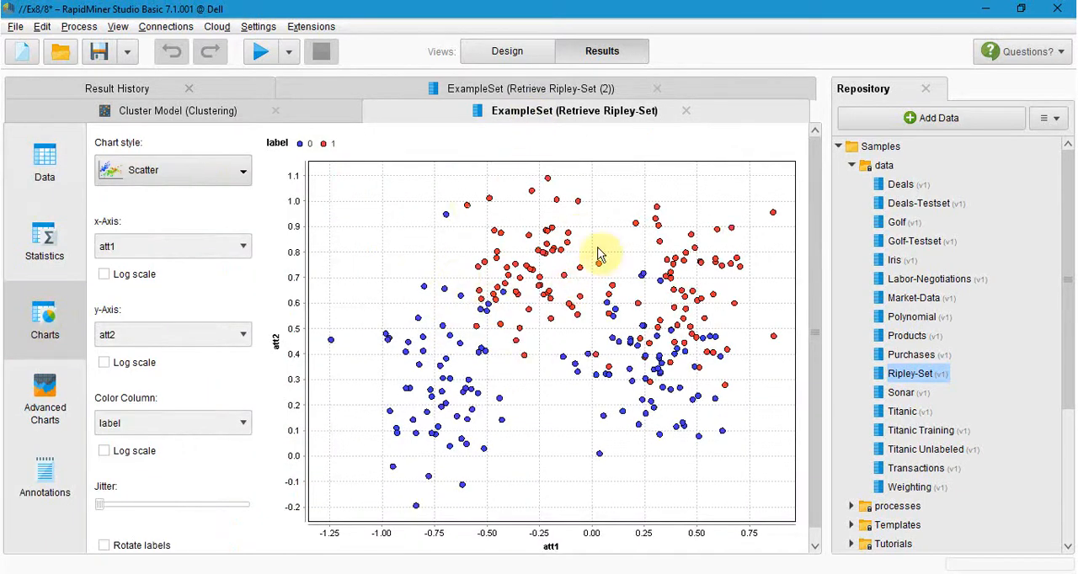
pyautogui.moveTo(539, 311)
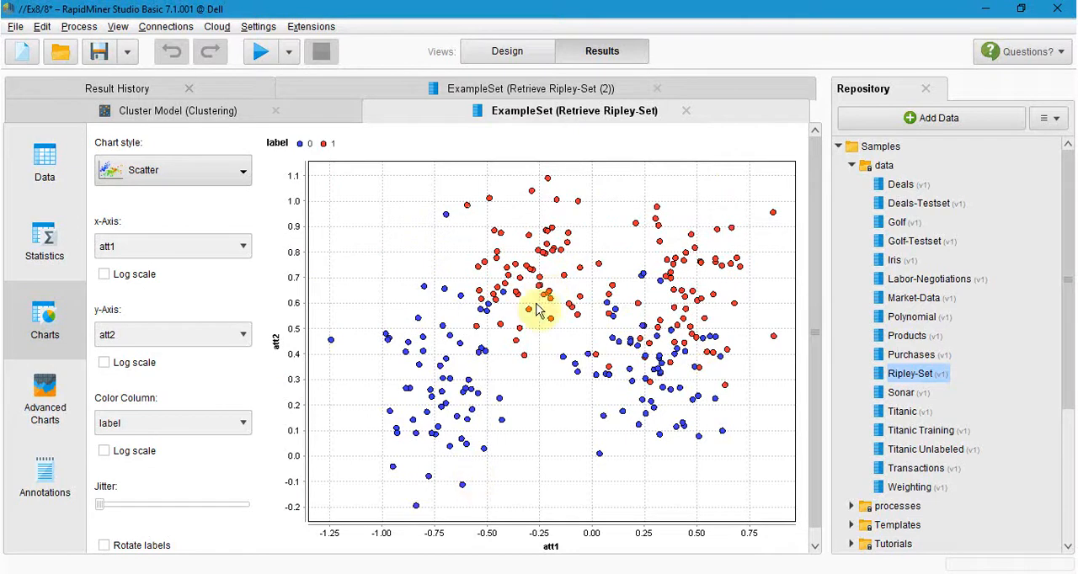
pyautogui.moveTo(478, 254)
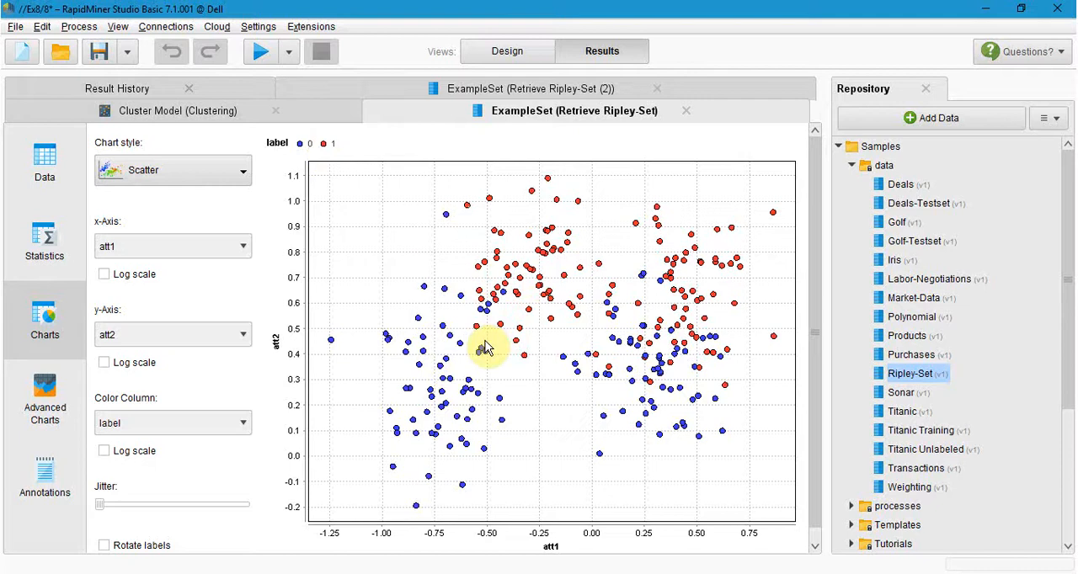
pyautogui.moveTo(451, 366)
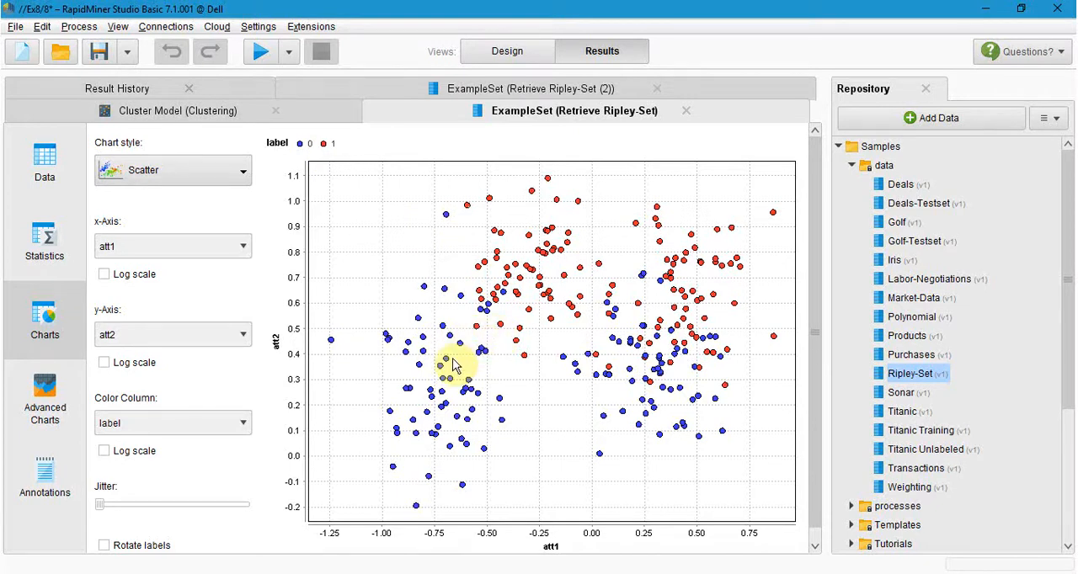
pyautogui.moveTo(516, 465)
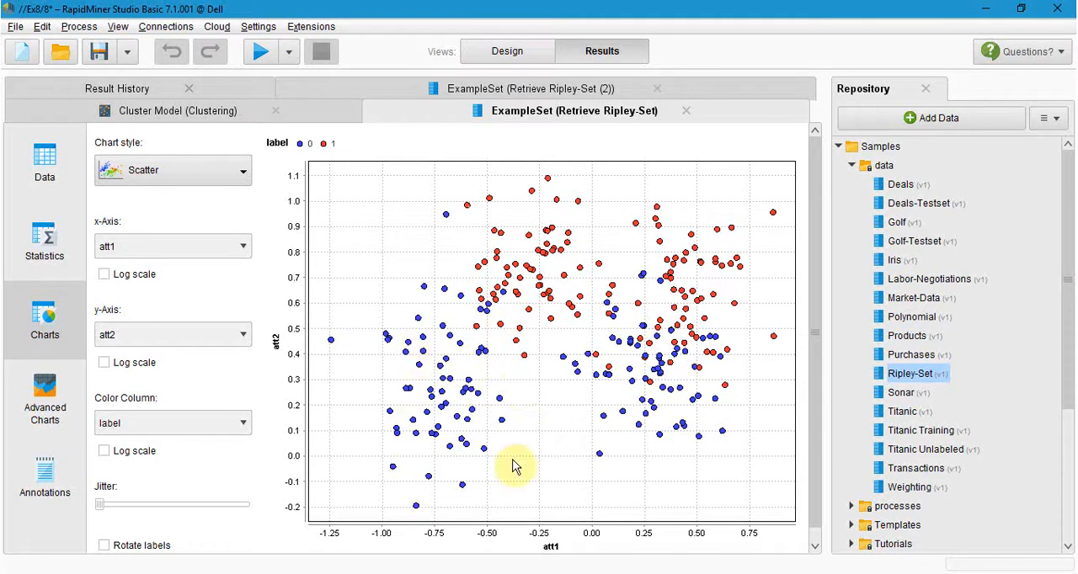
pyautogui.moveTo(395, 254)
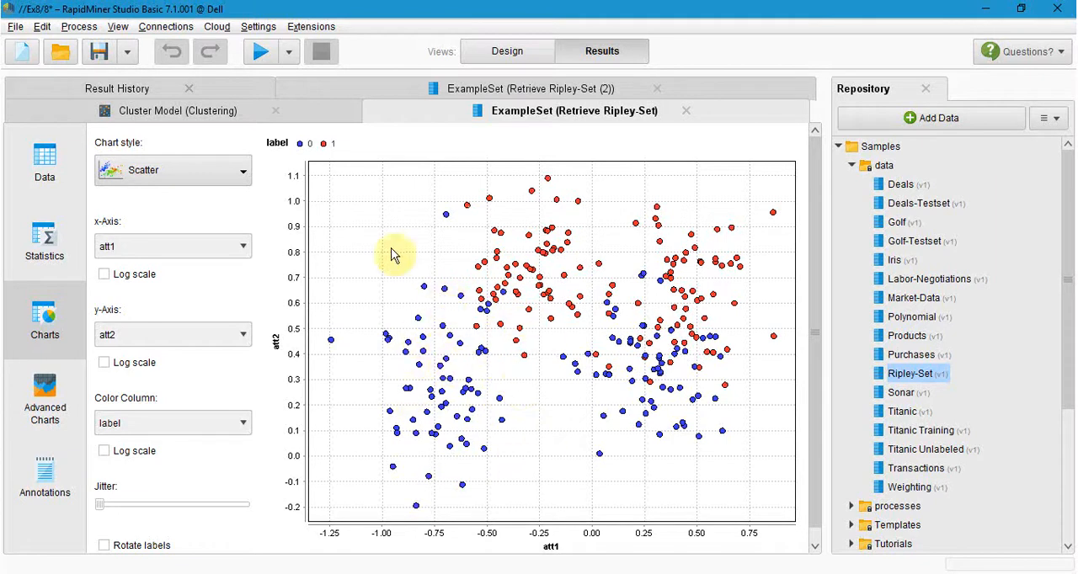
pyautogui.moveTo(528, 234)
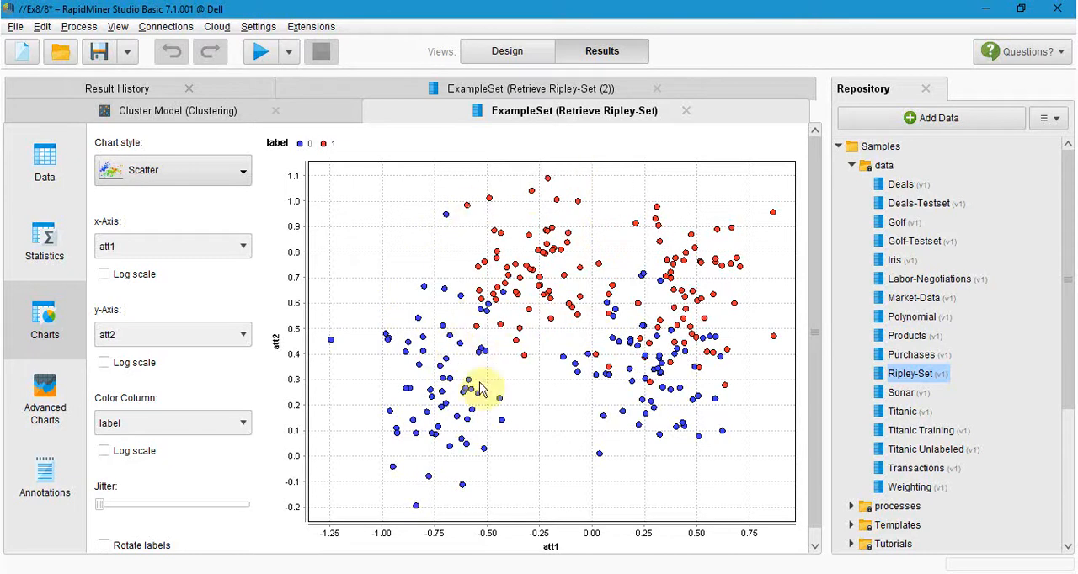
pyautogui.moveTo(465, 430)
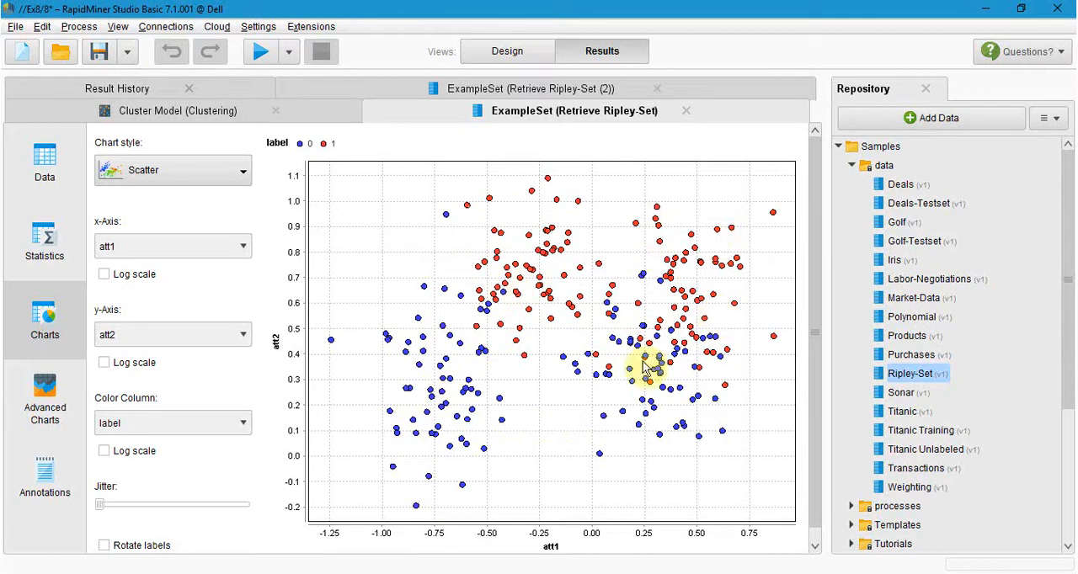
pyautogui.moveTo(627, 268)
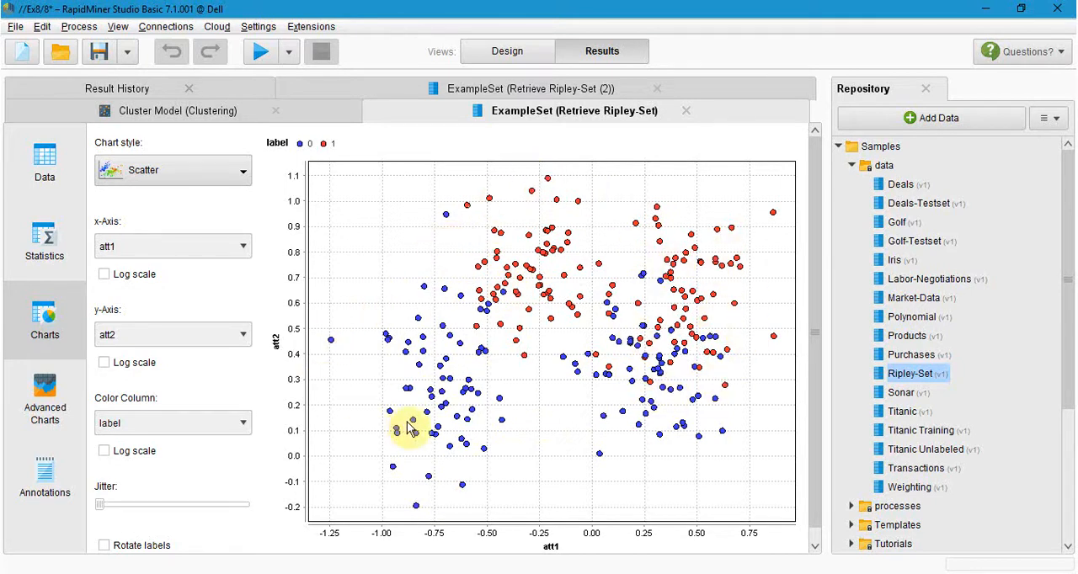
pyautogui.moveTo(657, 409)
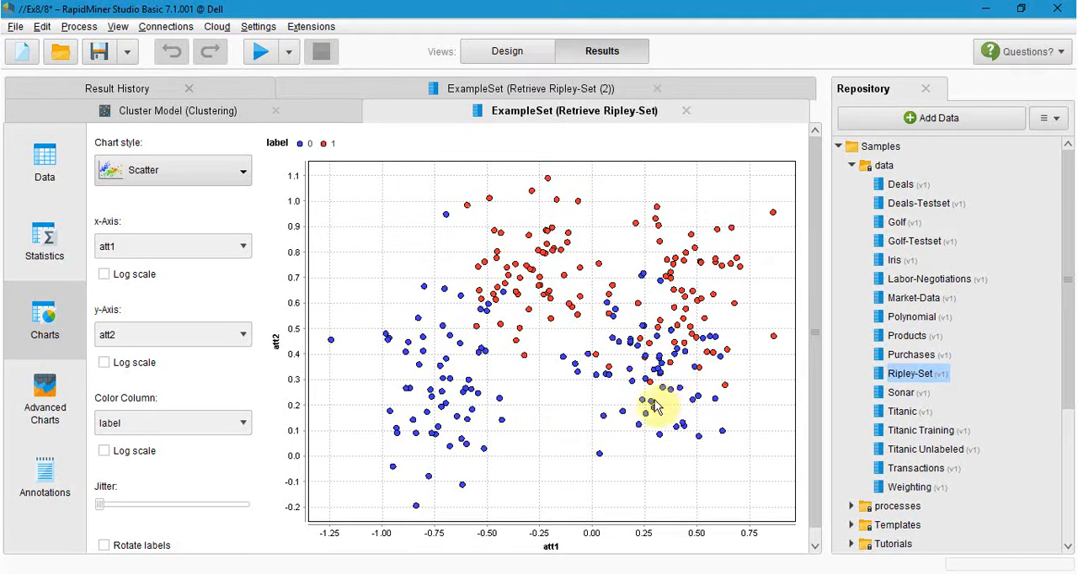
pyautogui.moveTo(514, 440)
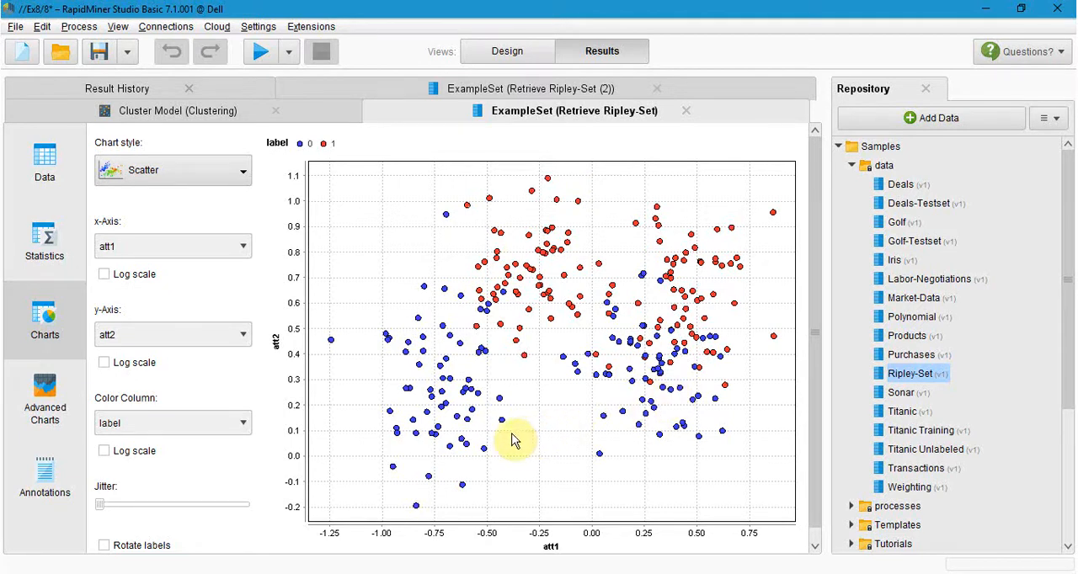
pyautogui.moveTo(506, 400)
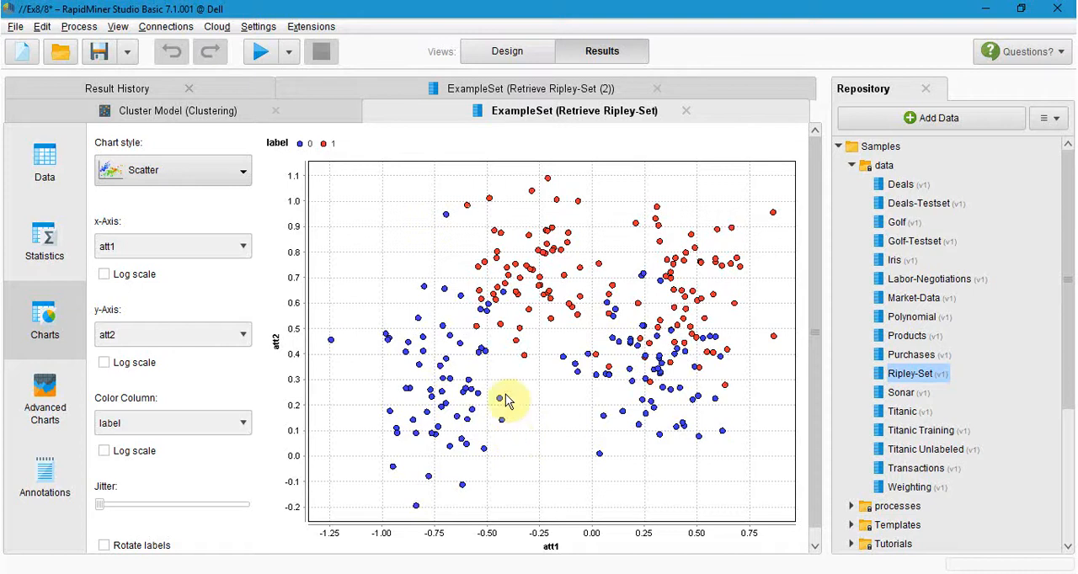
# - Add a third Ripley-Set retrieval, then Data to Similarity and Cluster Density Performance operators
pyautogui.click(507, 50)
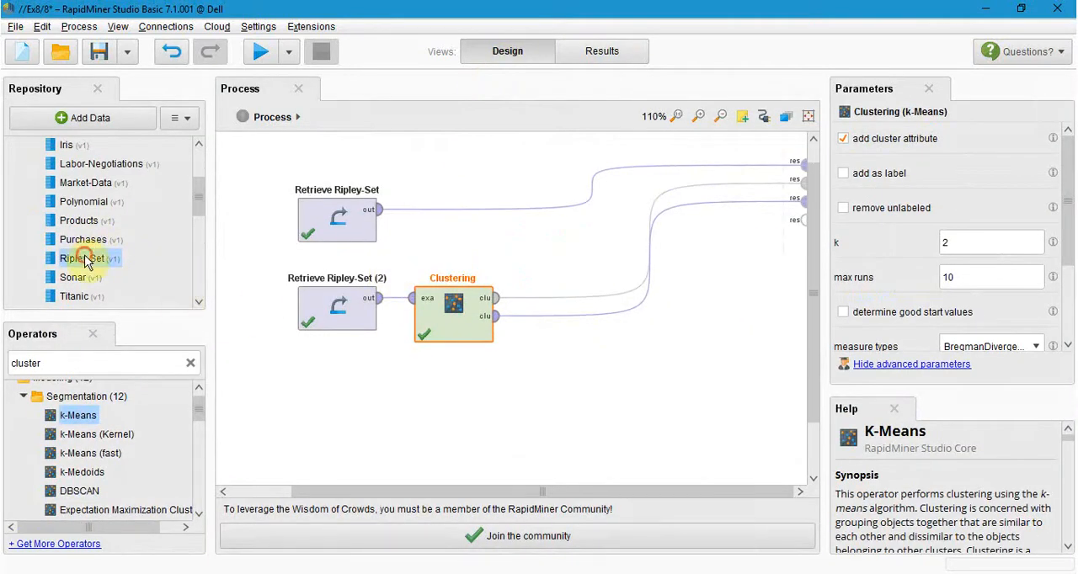
pyautogui.moveTo(82, 259); pyautogui.dragTo(337, 397)
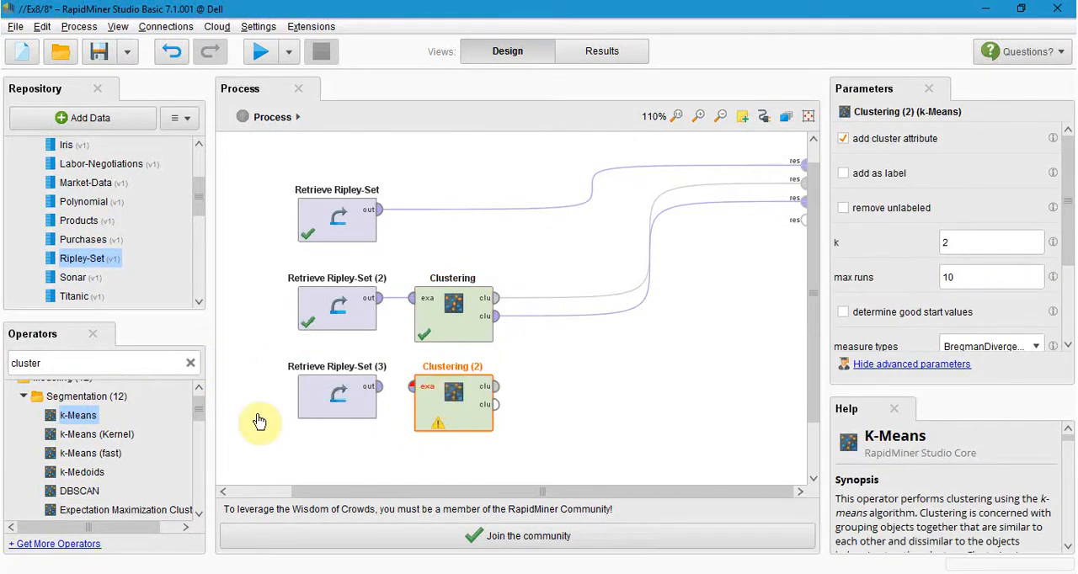
pyautogui.click(190, 363)
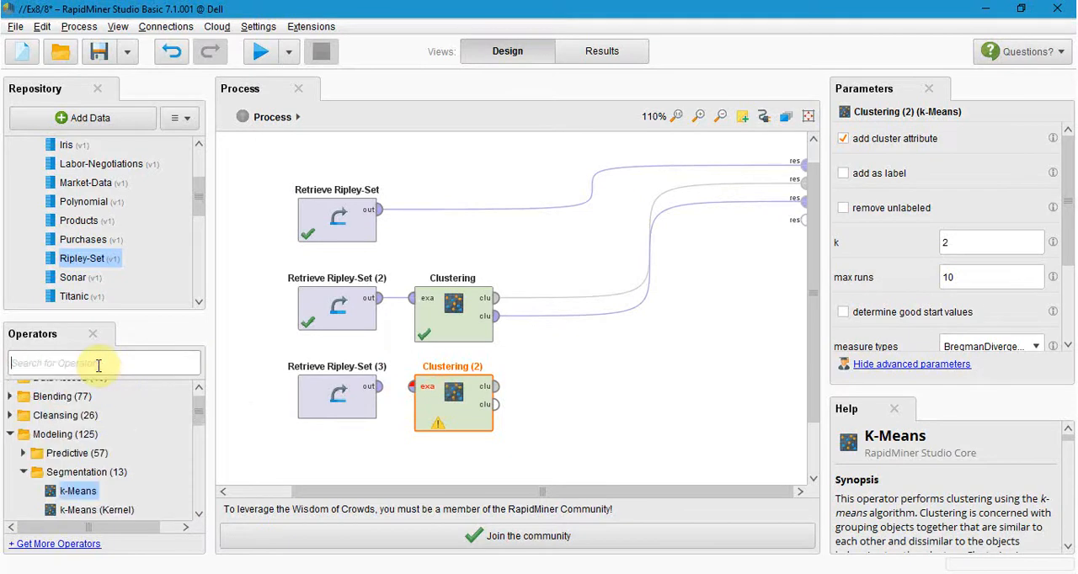
pyautogui.write('data t')
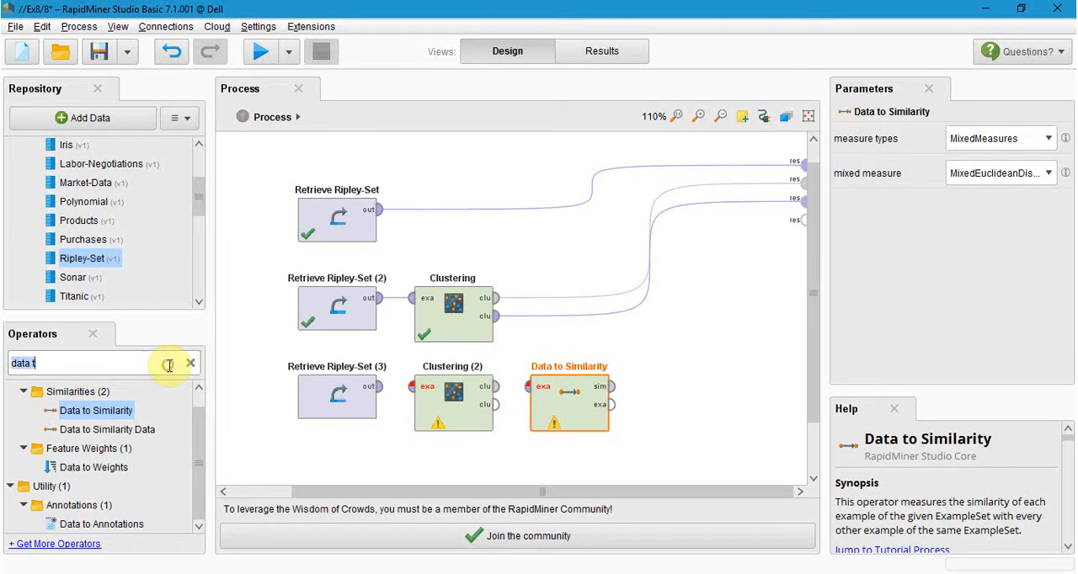
pyautogui.write('perf')
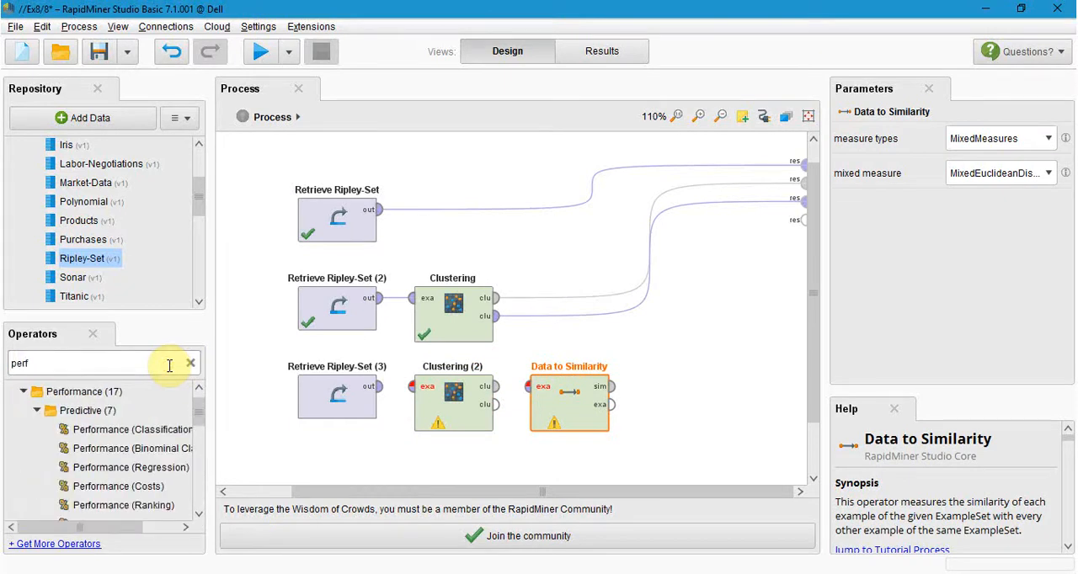
pyautogui.scroll(-3)
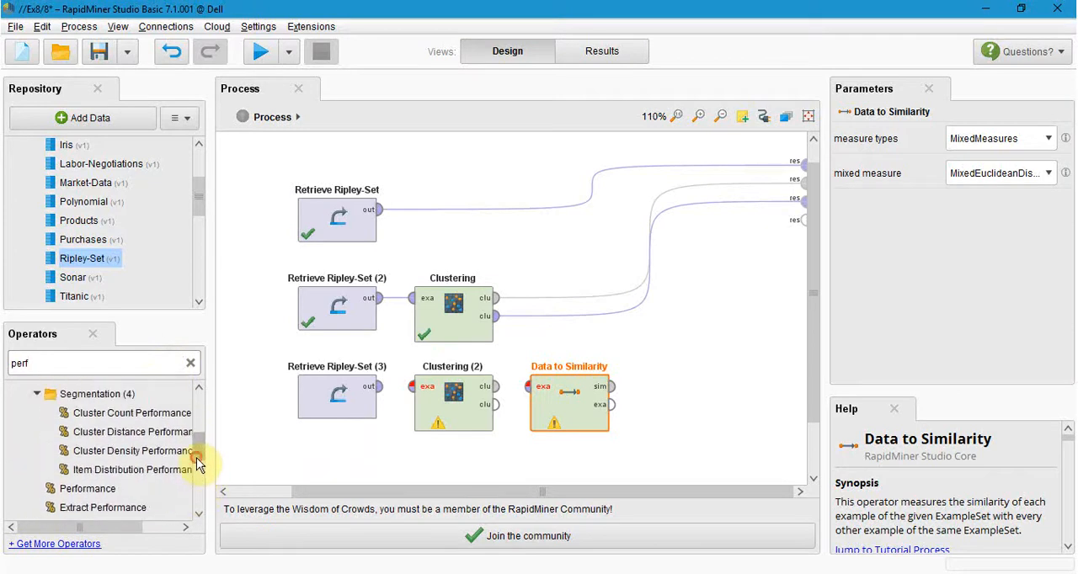
pyautogui.click(132, 450)
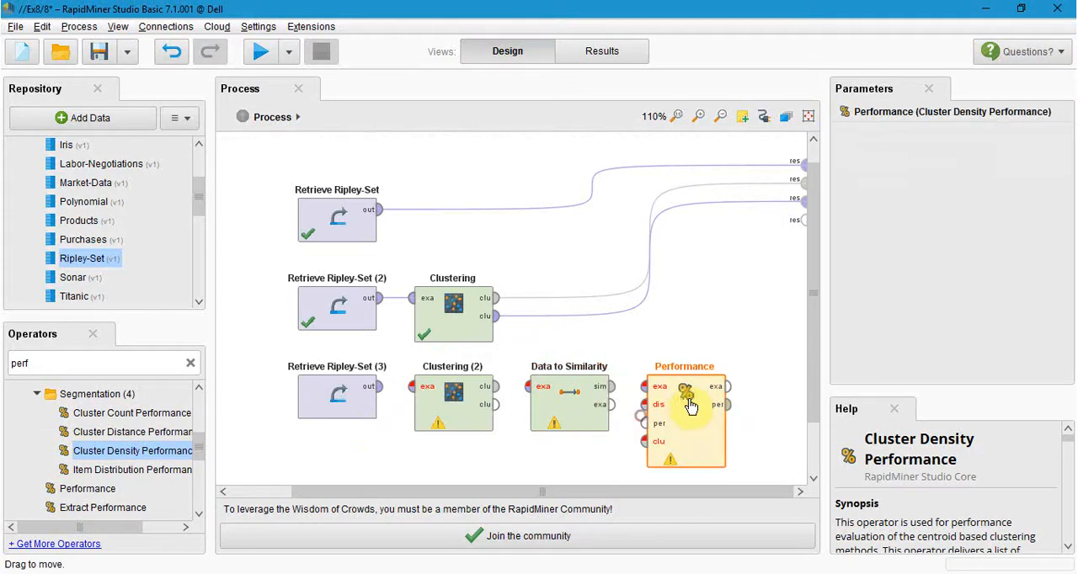
# - Select the Performance operator and wire the third Ripley-Set chain through to a result port
pyautogui.click(336, 395)
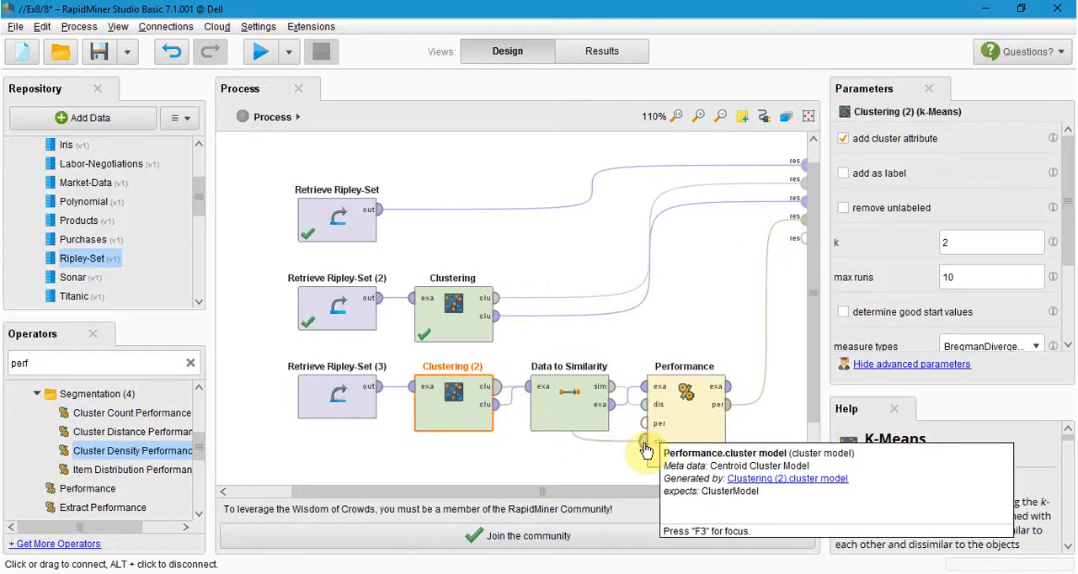
pyautogui.moveTo(287, 113)
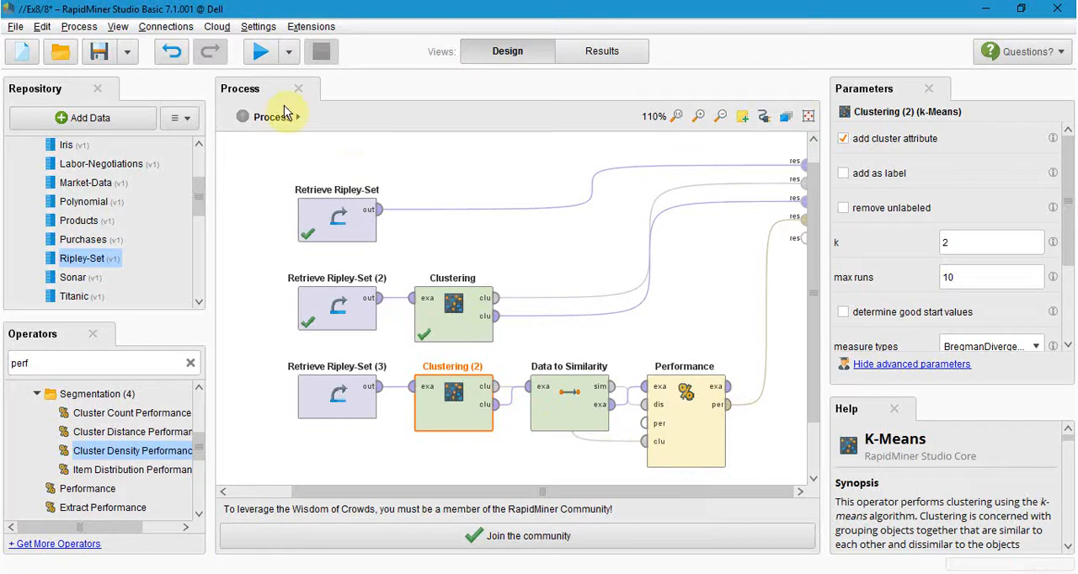
# - Run the process and browse the PerformanceVector in its Performance and Description views
pyautogui.click(260, 51)
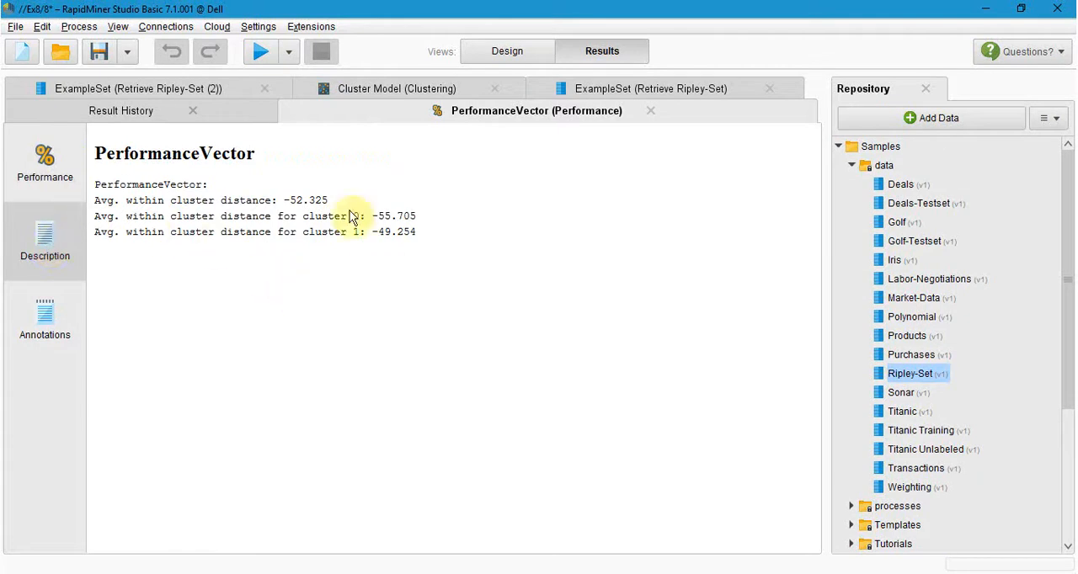
pyautogui.moveTo(114, 202)
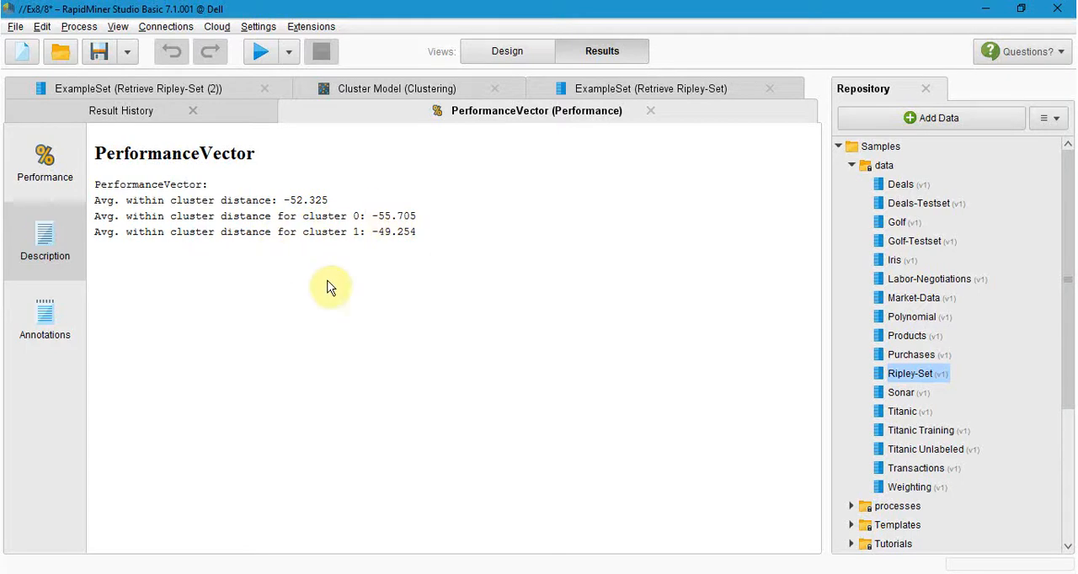
pyautogui.moveTo(289, 181)
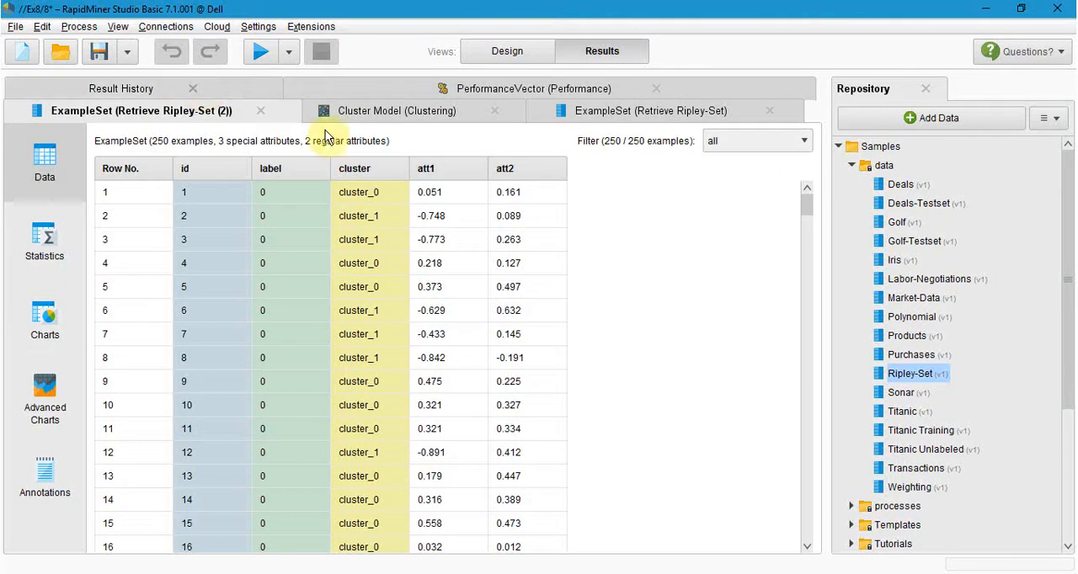
pyautogui.click(533, 88)
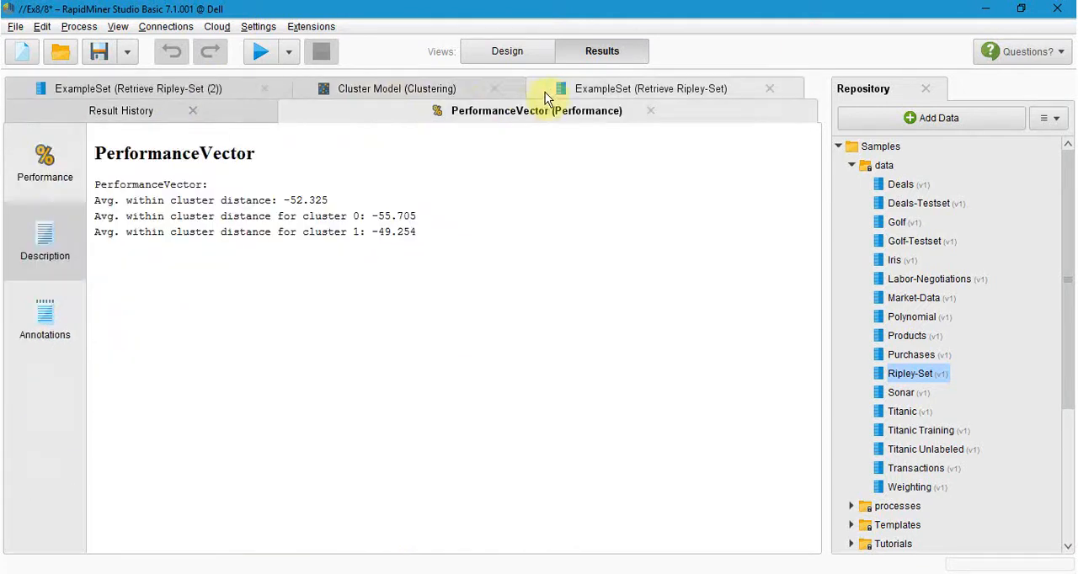
pyautogui.click(651, 89)
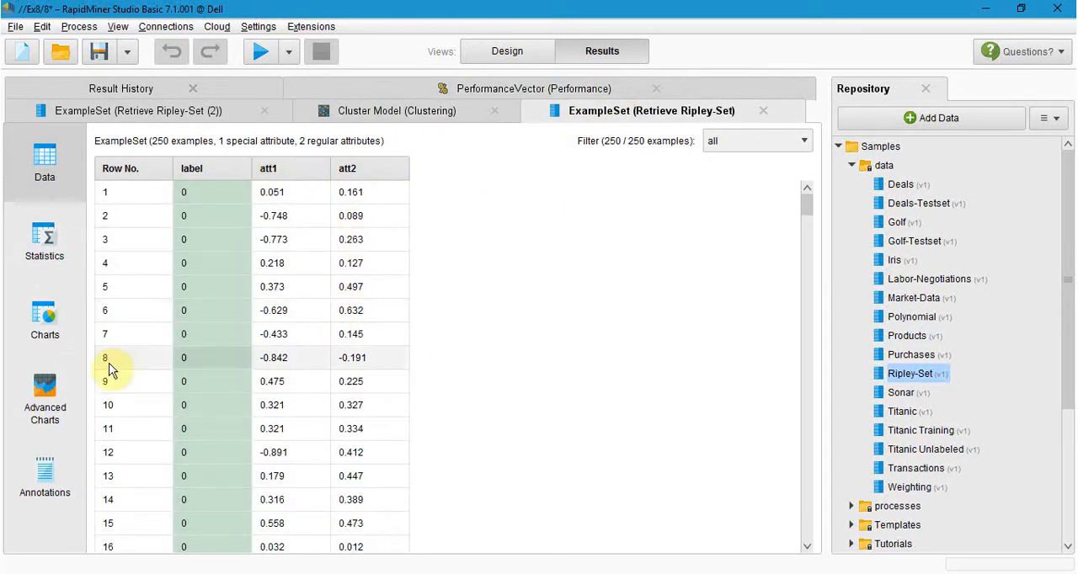
pyautogui.click(44, 320)
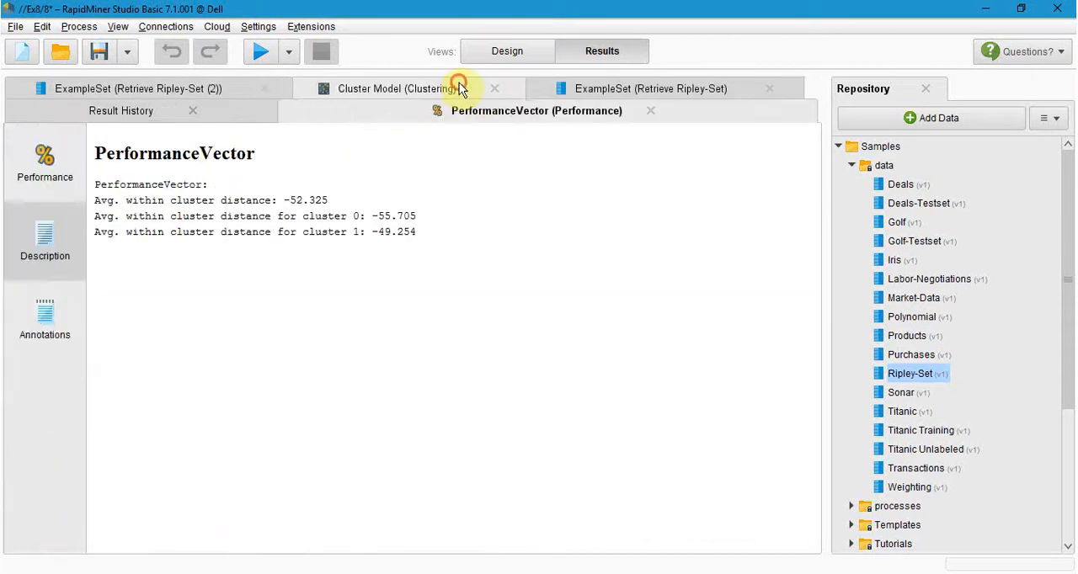
pyautogui.click(44, 320)
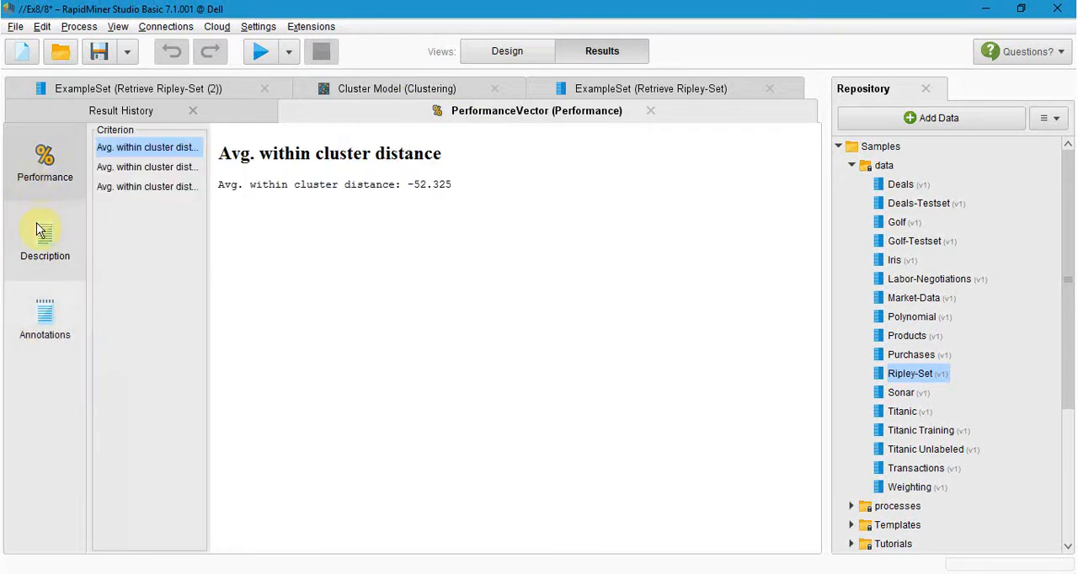
pyautogui.click(44, 240)
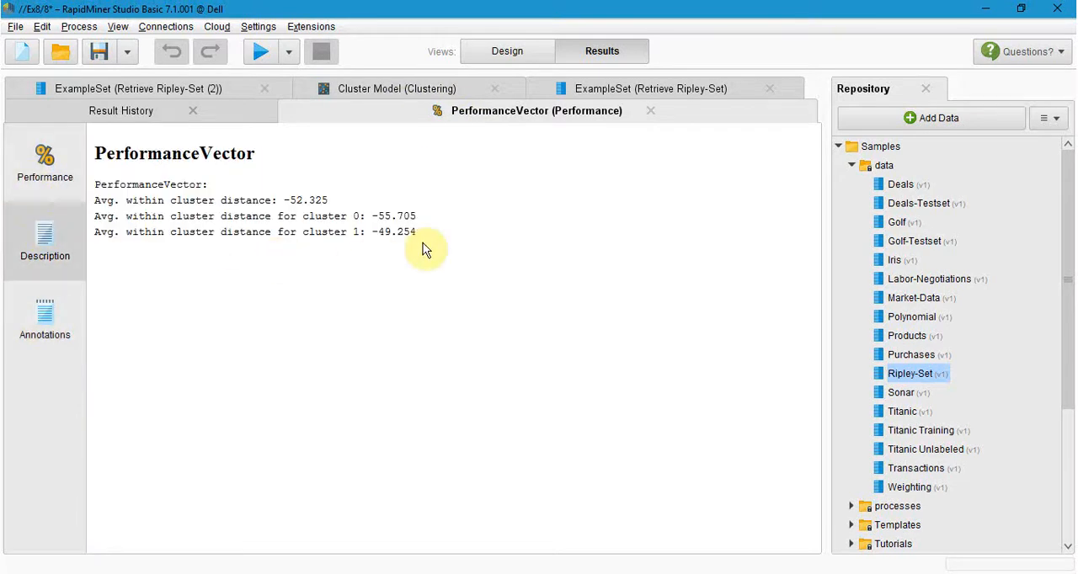
pyautogui.moveTo(526, 80)
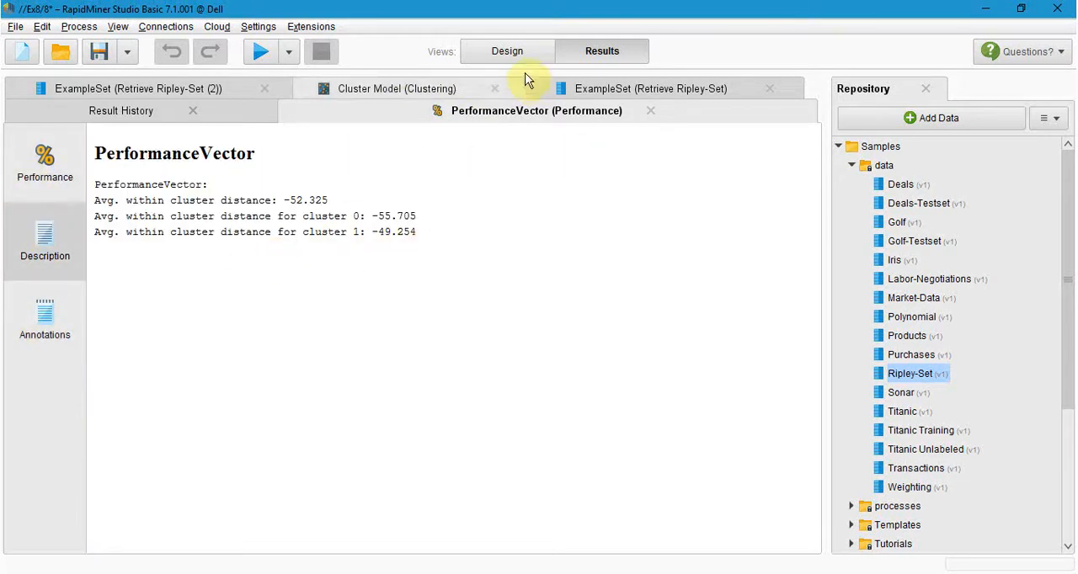
# - Return to the Design canvas, showing Clustering (2) with k 2 and max runs 10
pyautogui.click(507, 50)
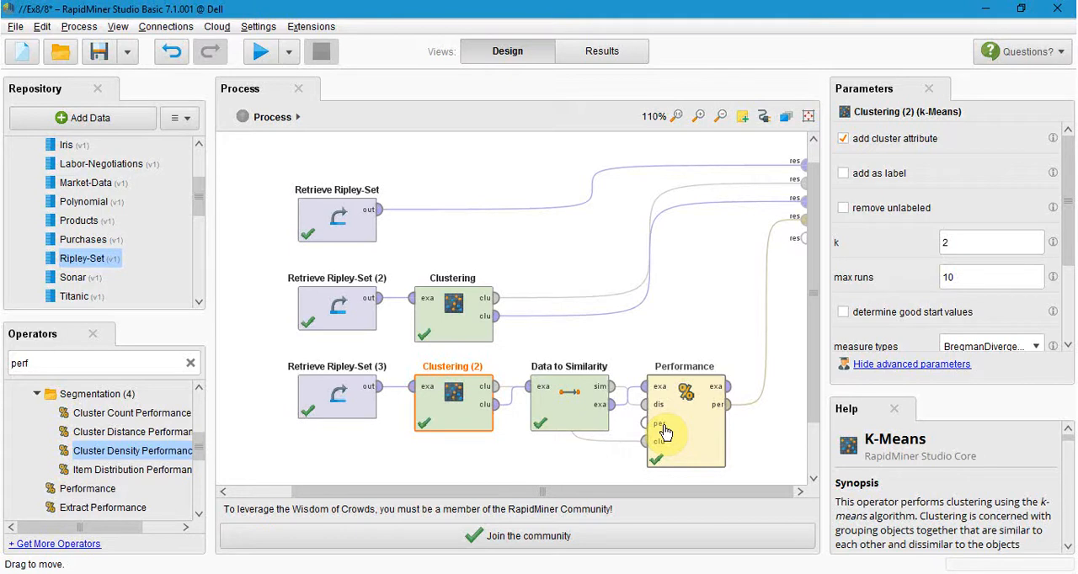
# - Re-run the process, again showing average within-cluster distance -52.325
pyautogui.click(261, 51)
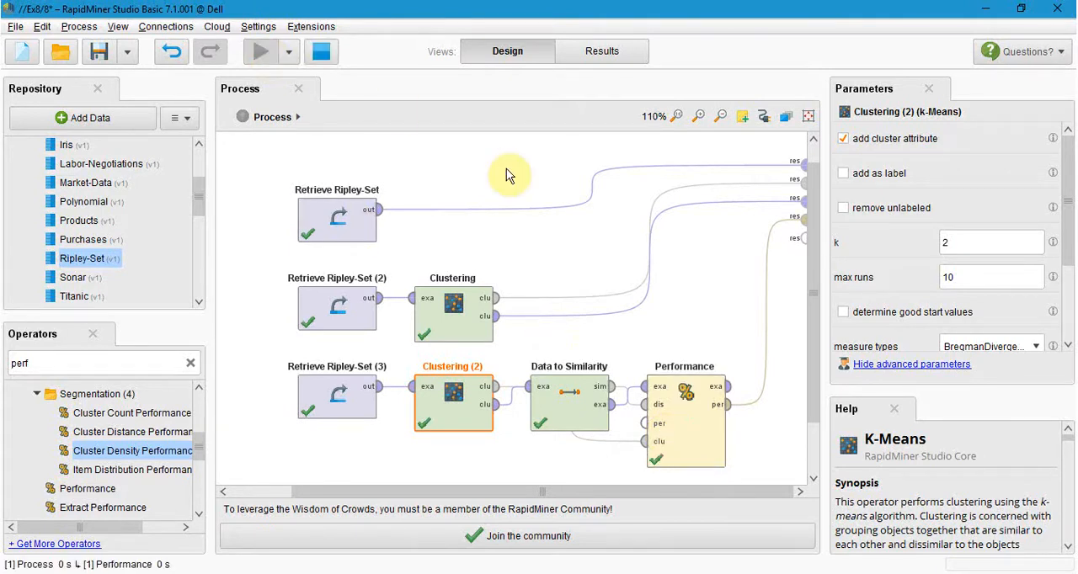
pyautogui.click(260, 52)
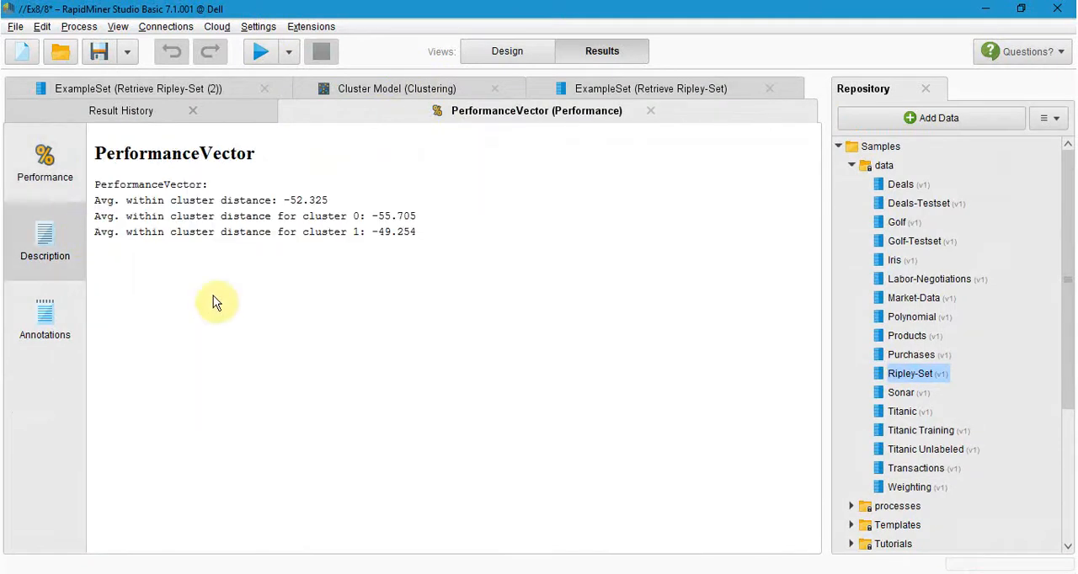
pyautogui.moveTo(261, 309)
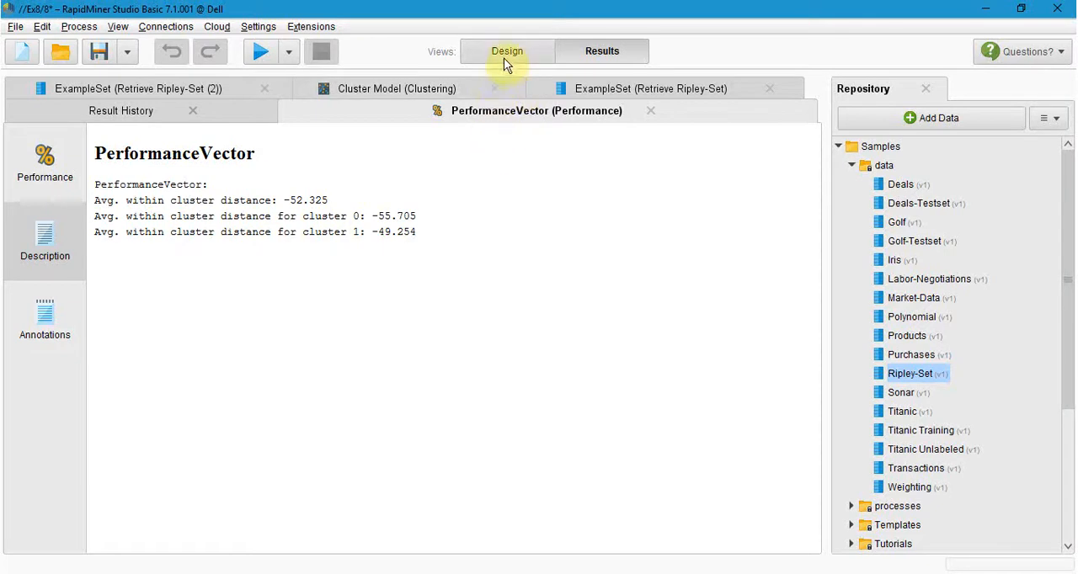
# - Return to the Design view showing the three-row process with Clustering (2) at k=2
pyautogui.click(507, 50)
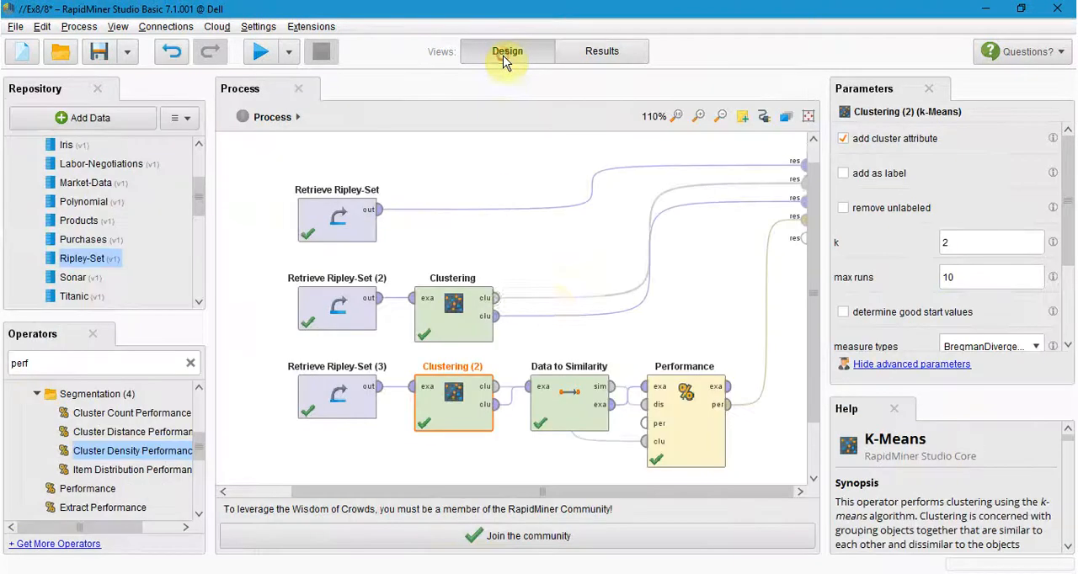
pyautogui.moveTo(701, 444)
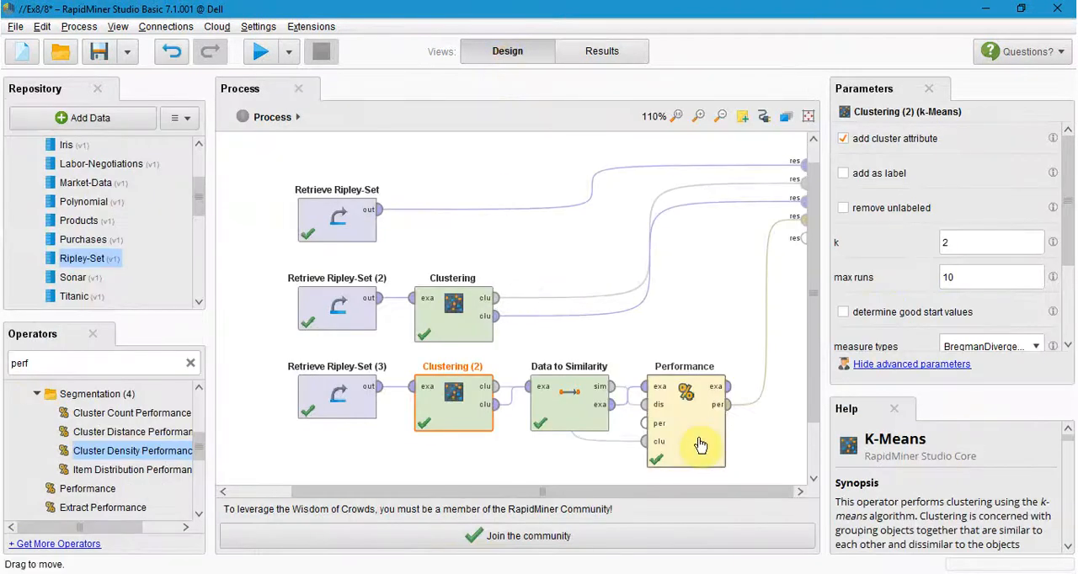
pyautogui.moveTo(706, 296)
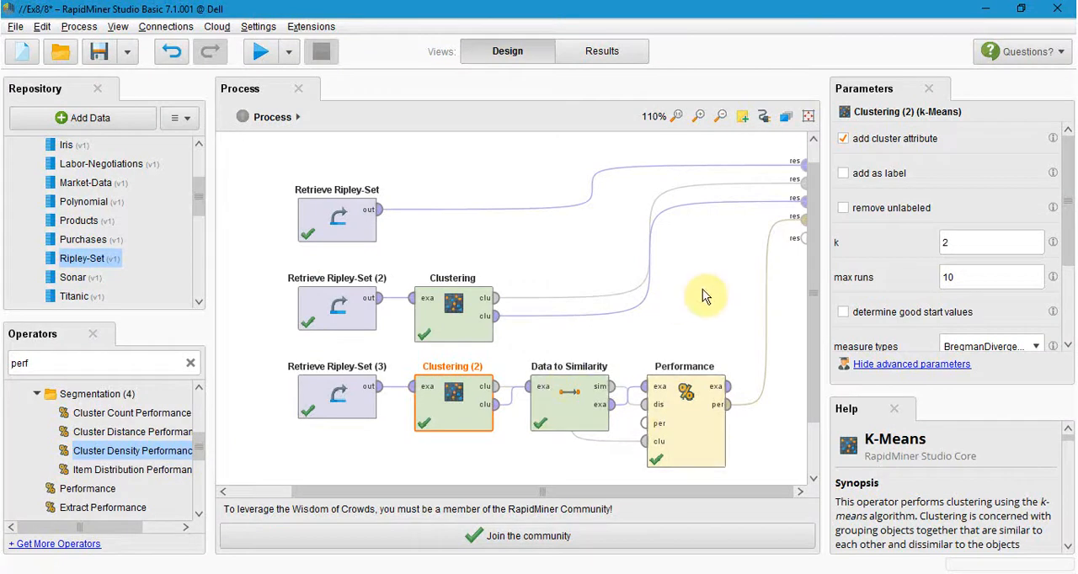